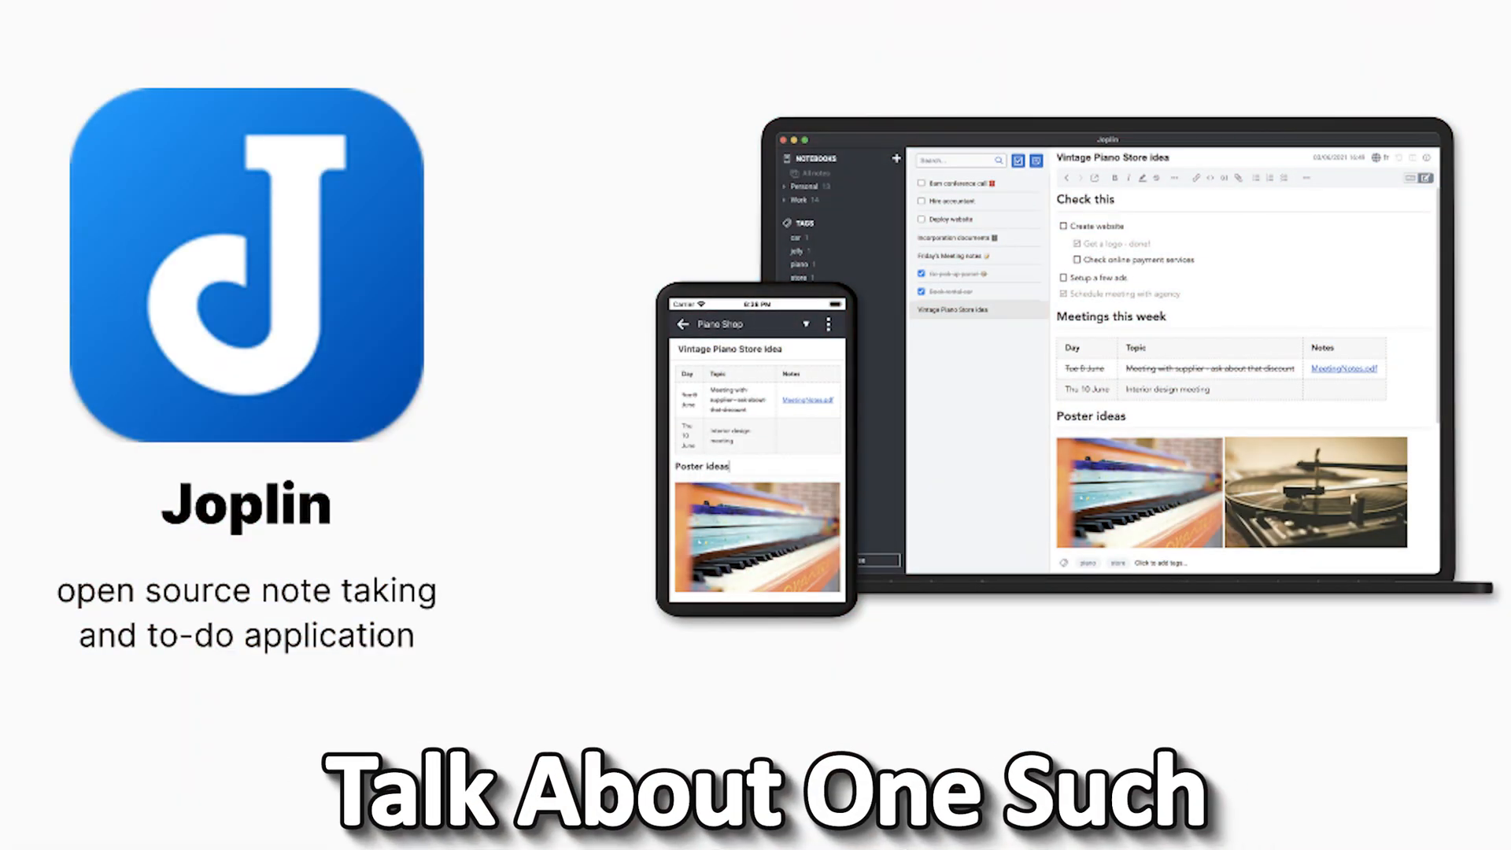
Search Google for 'joplin' and go to the Downloading Joplin page
{"action": "left_click", "coordinate": [587, 834]}
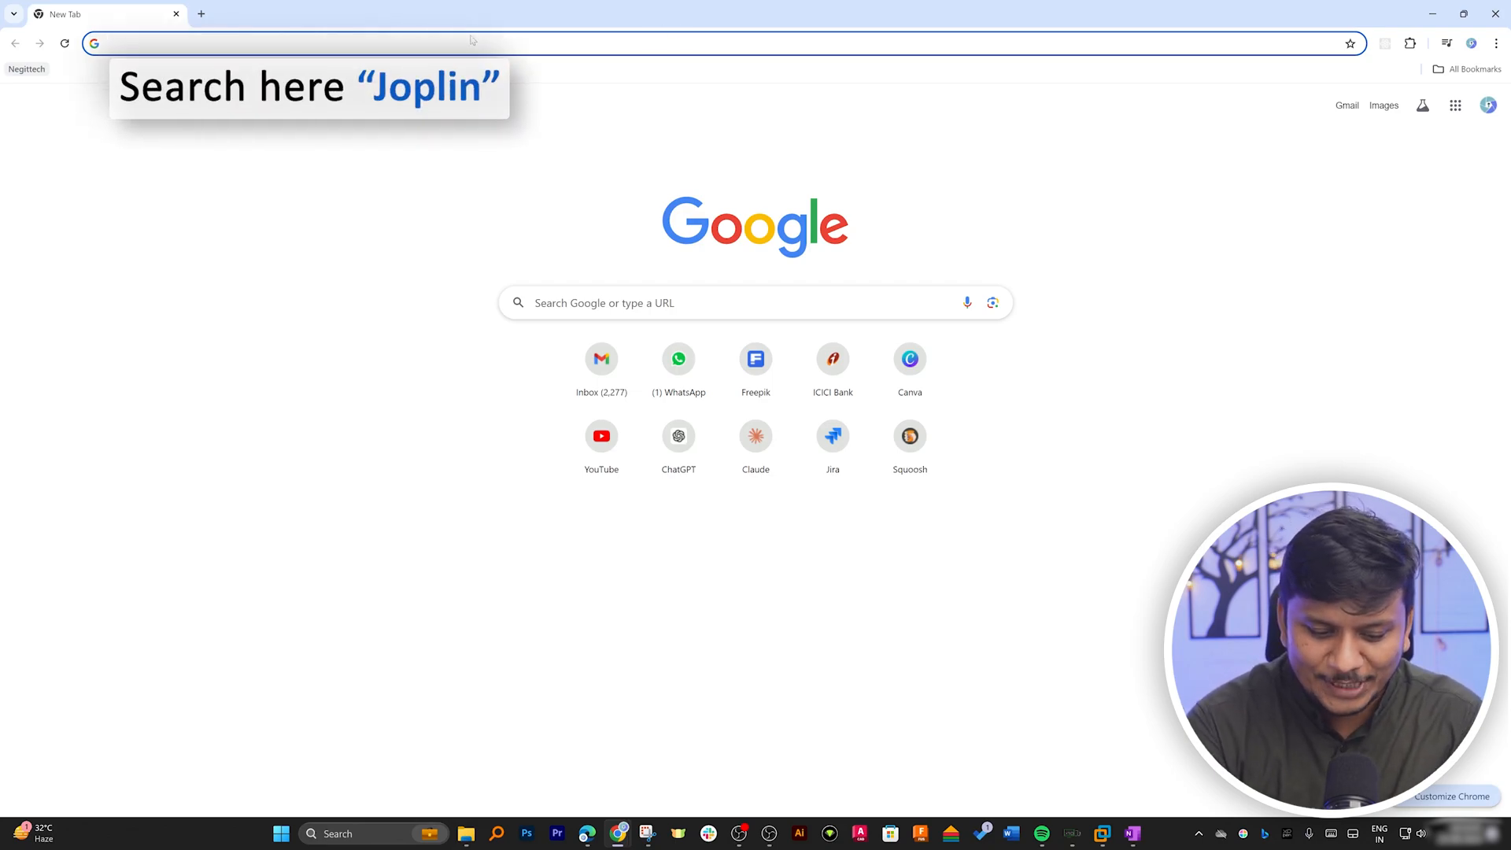
{"action": "type", "text": "joplin"}
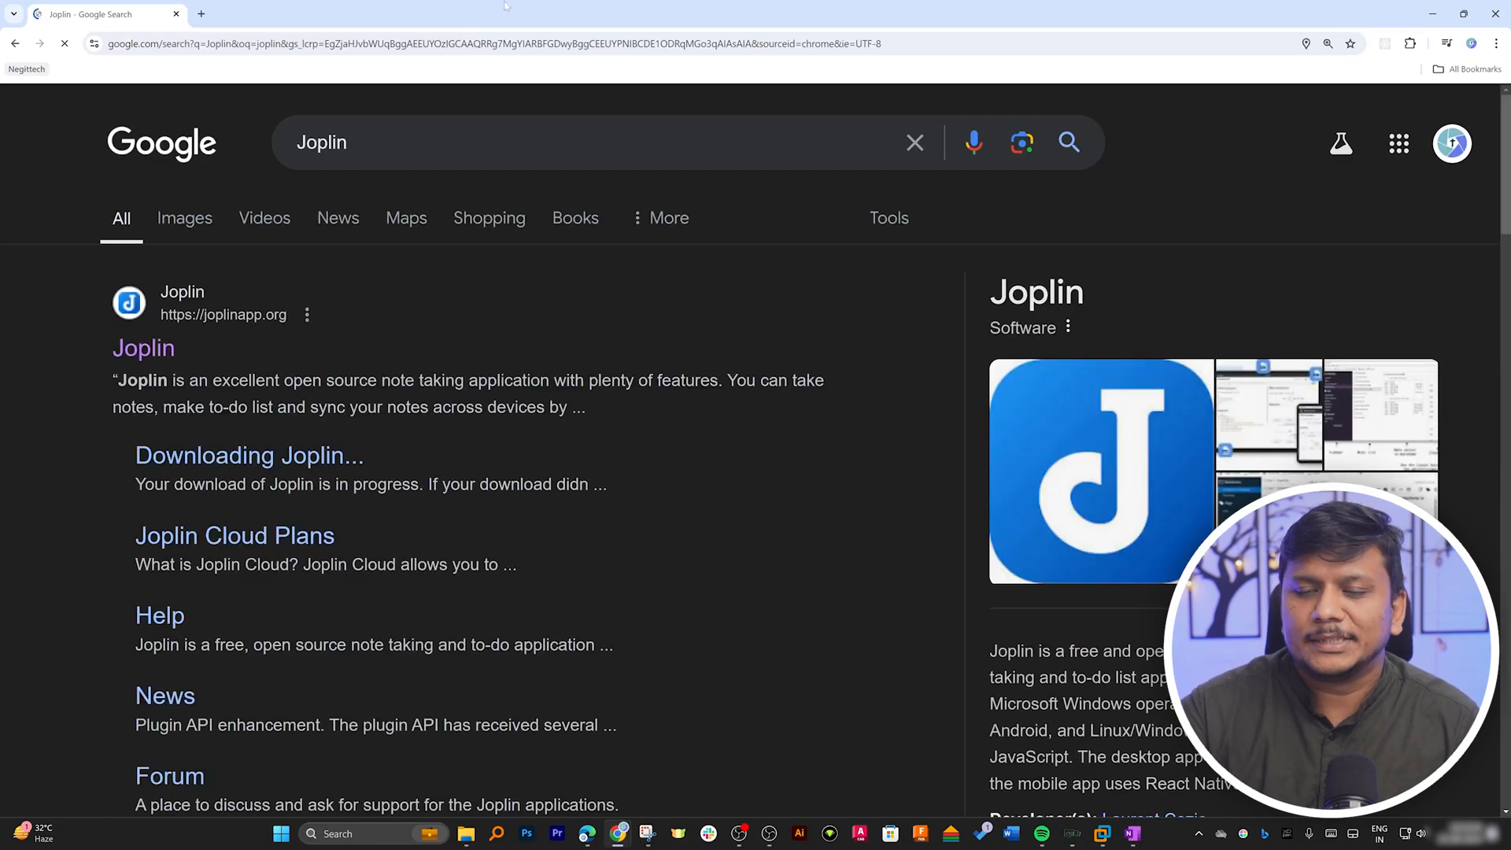
{"action": "scroll", "scroll_direction": "down", "scroll_amount": 3}
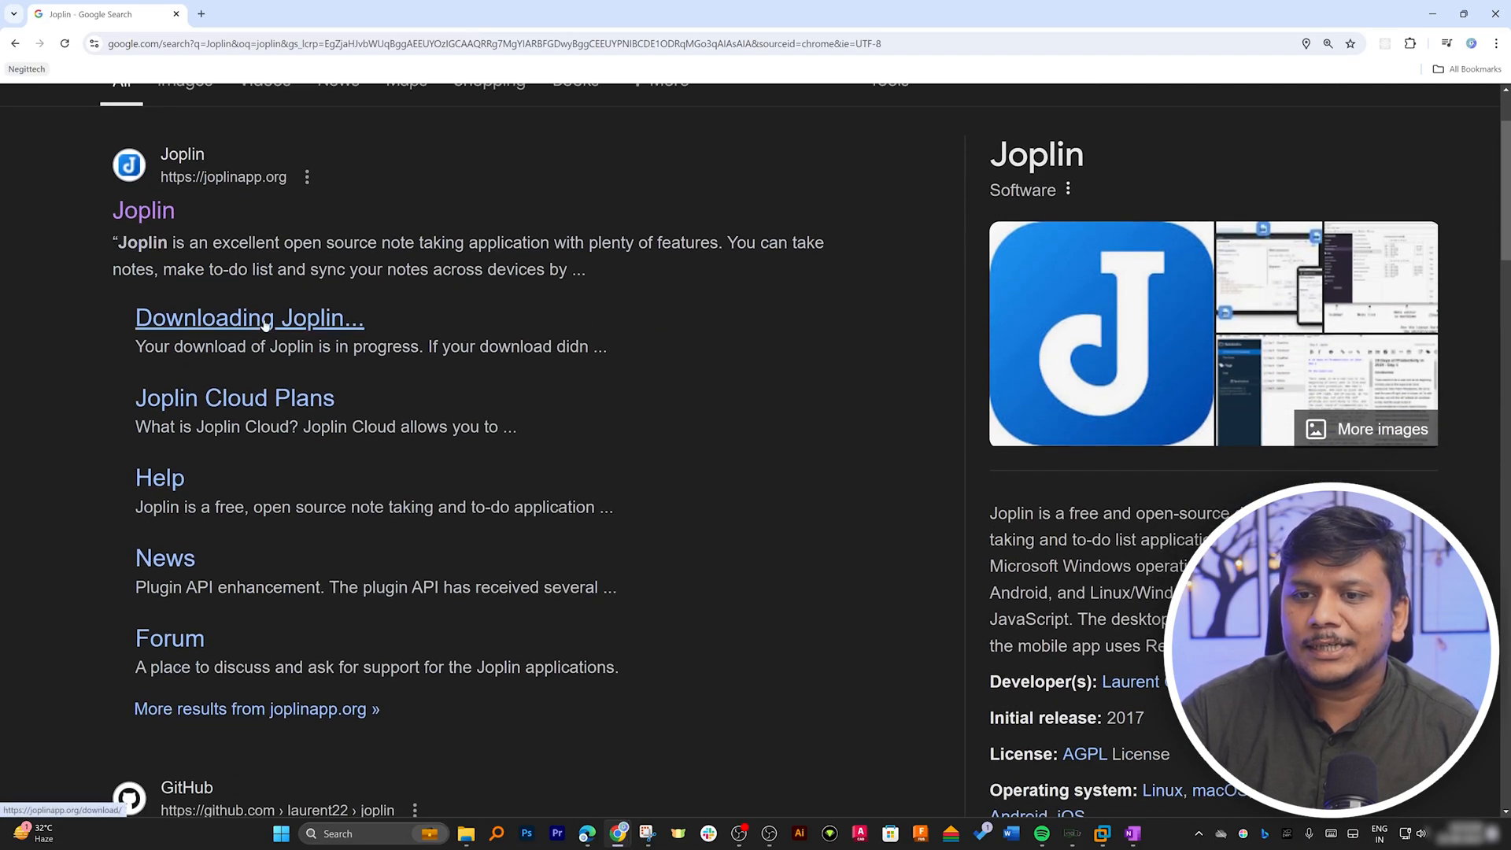
{"action": "left_click", "coordinate": [250, 317]}
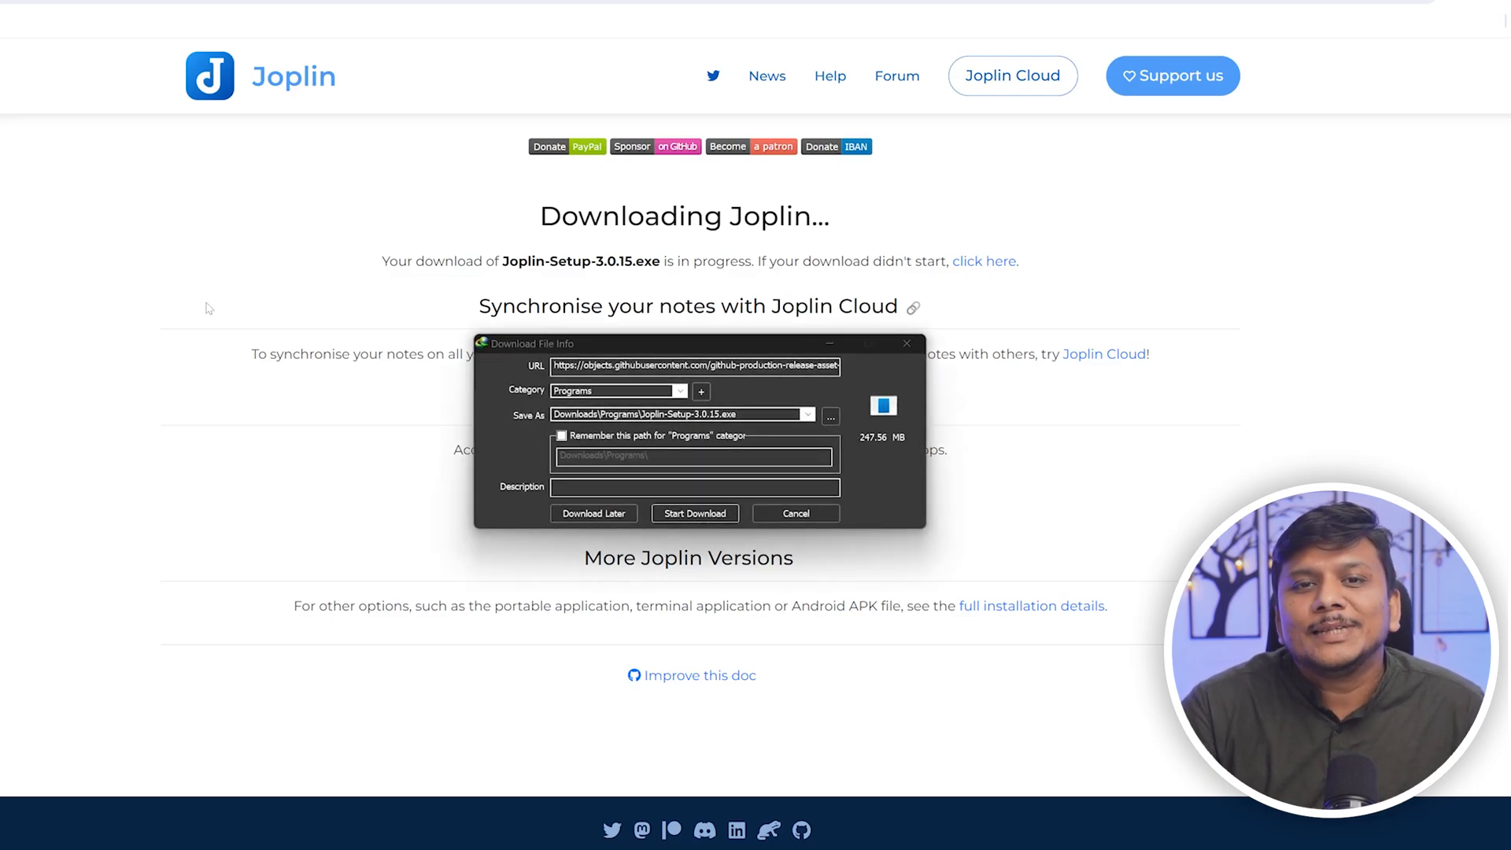
Start the Joplin-Setup-3.0.15.exe download from the download manager dialog
{"action": "left_click", "coordinate": [694, 514]}
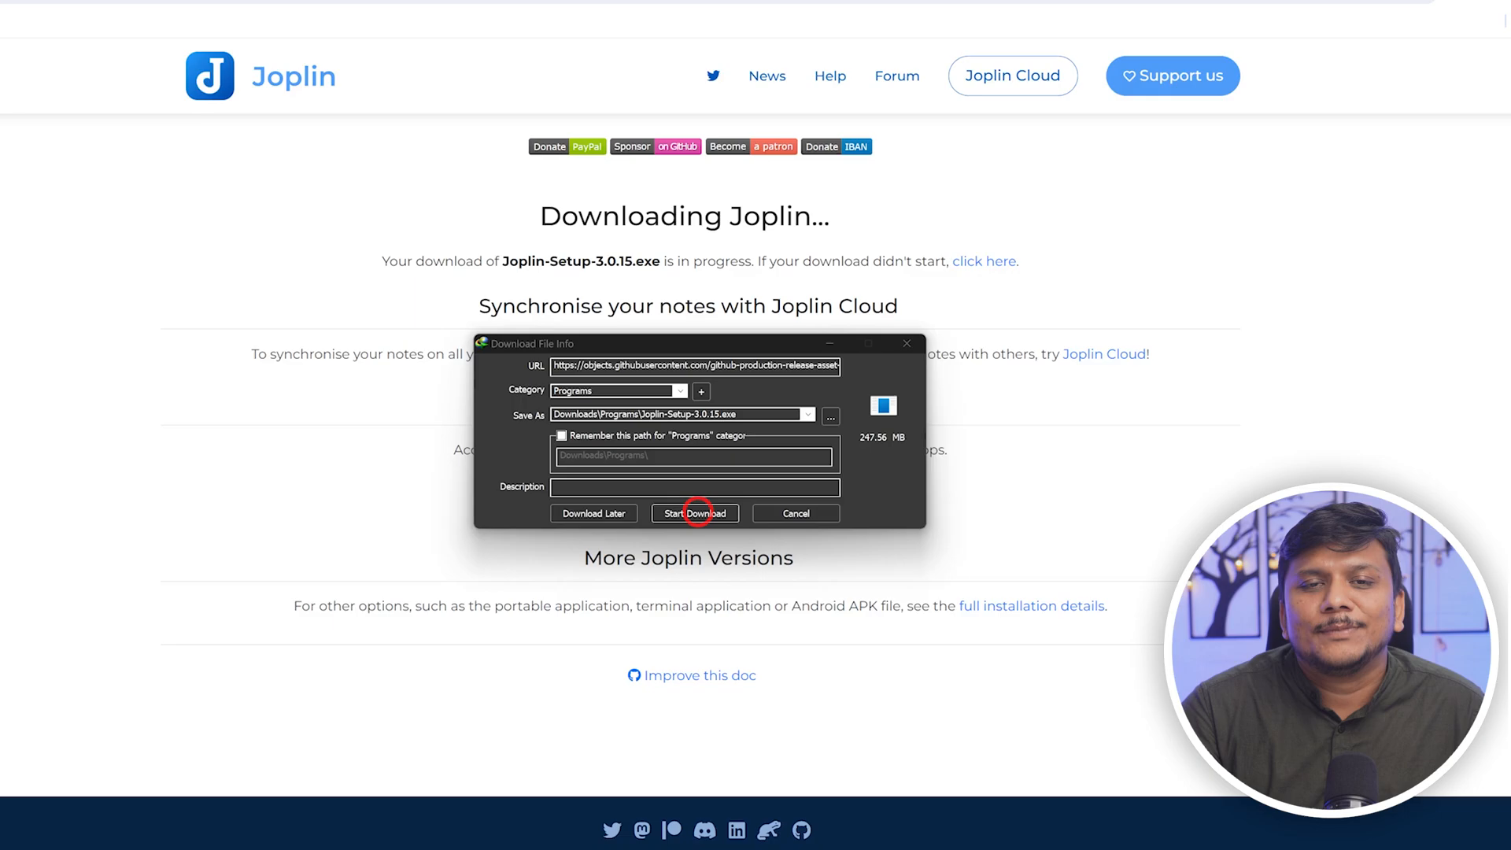
{"action": "left_click", "coordinate": [694, 513]}
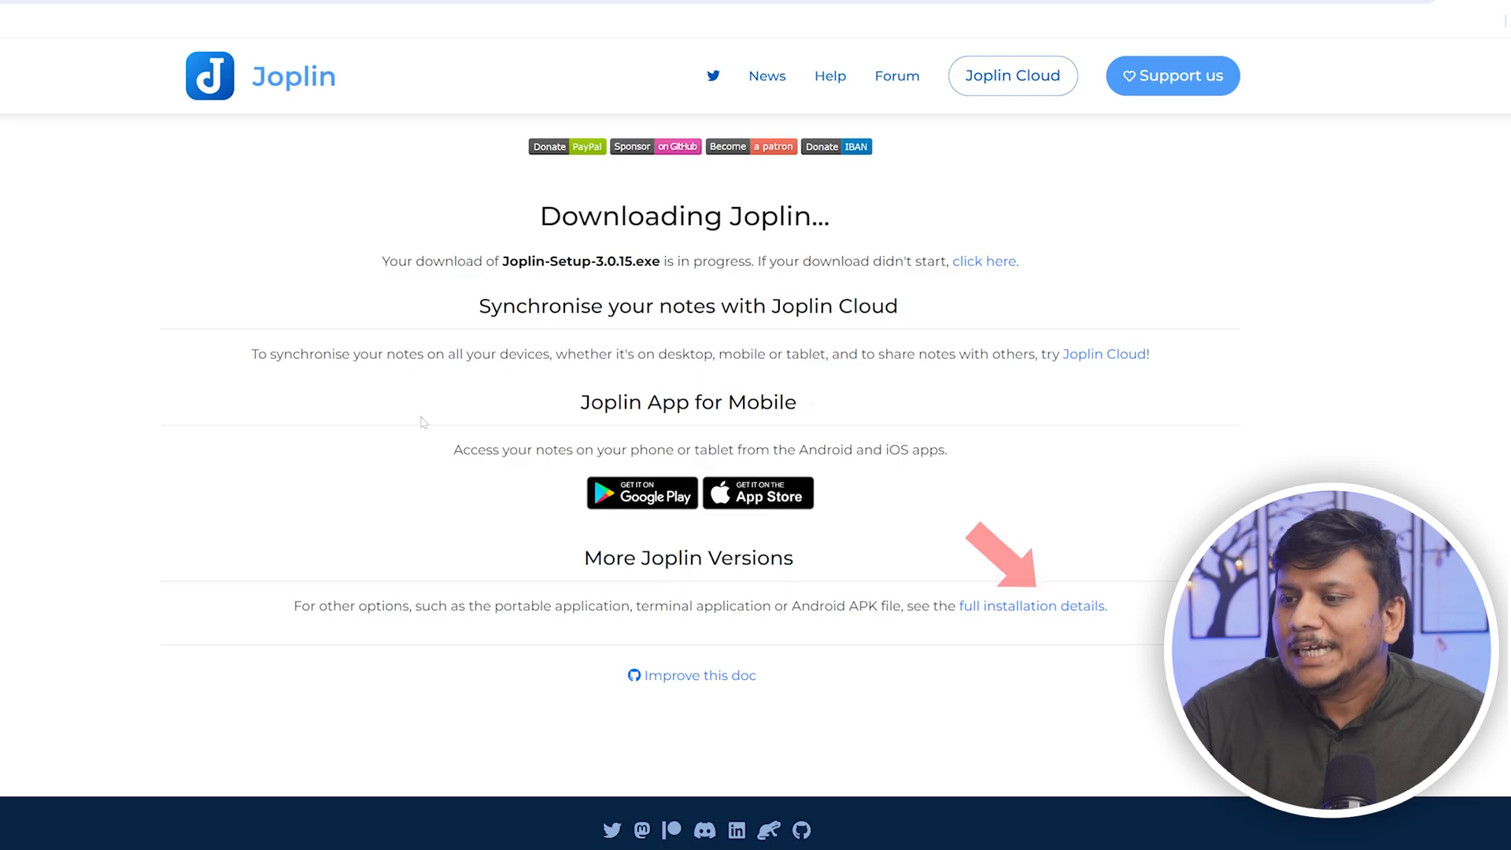
View the full installation details page while the installer download completes
{"action": "left_click", "coordinate": [1031, 604]}
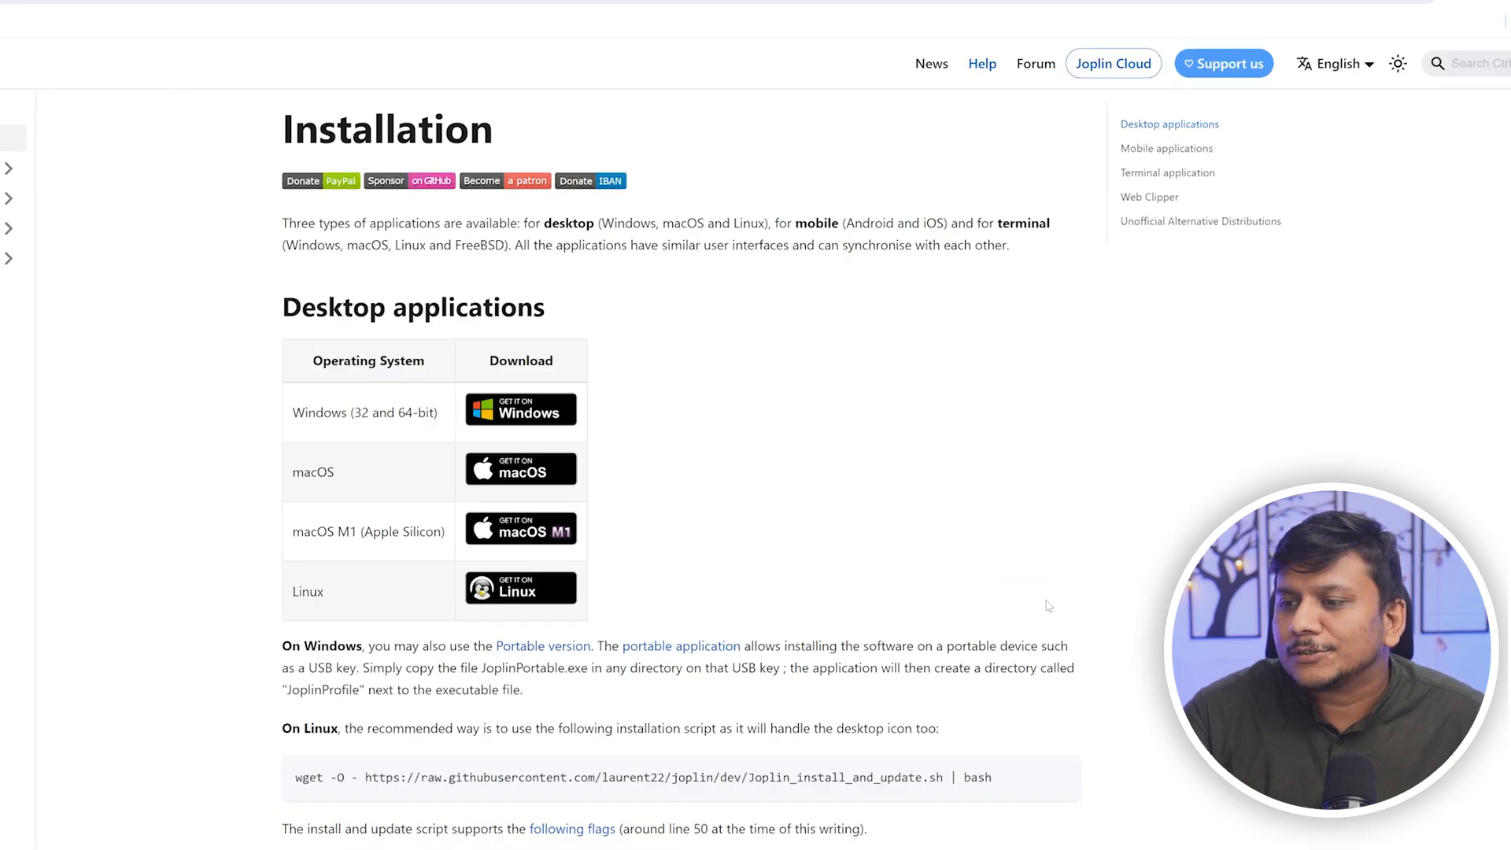
{"action": "mouse_move", "coordinate": [384, 450]}
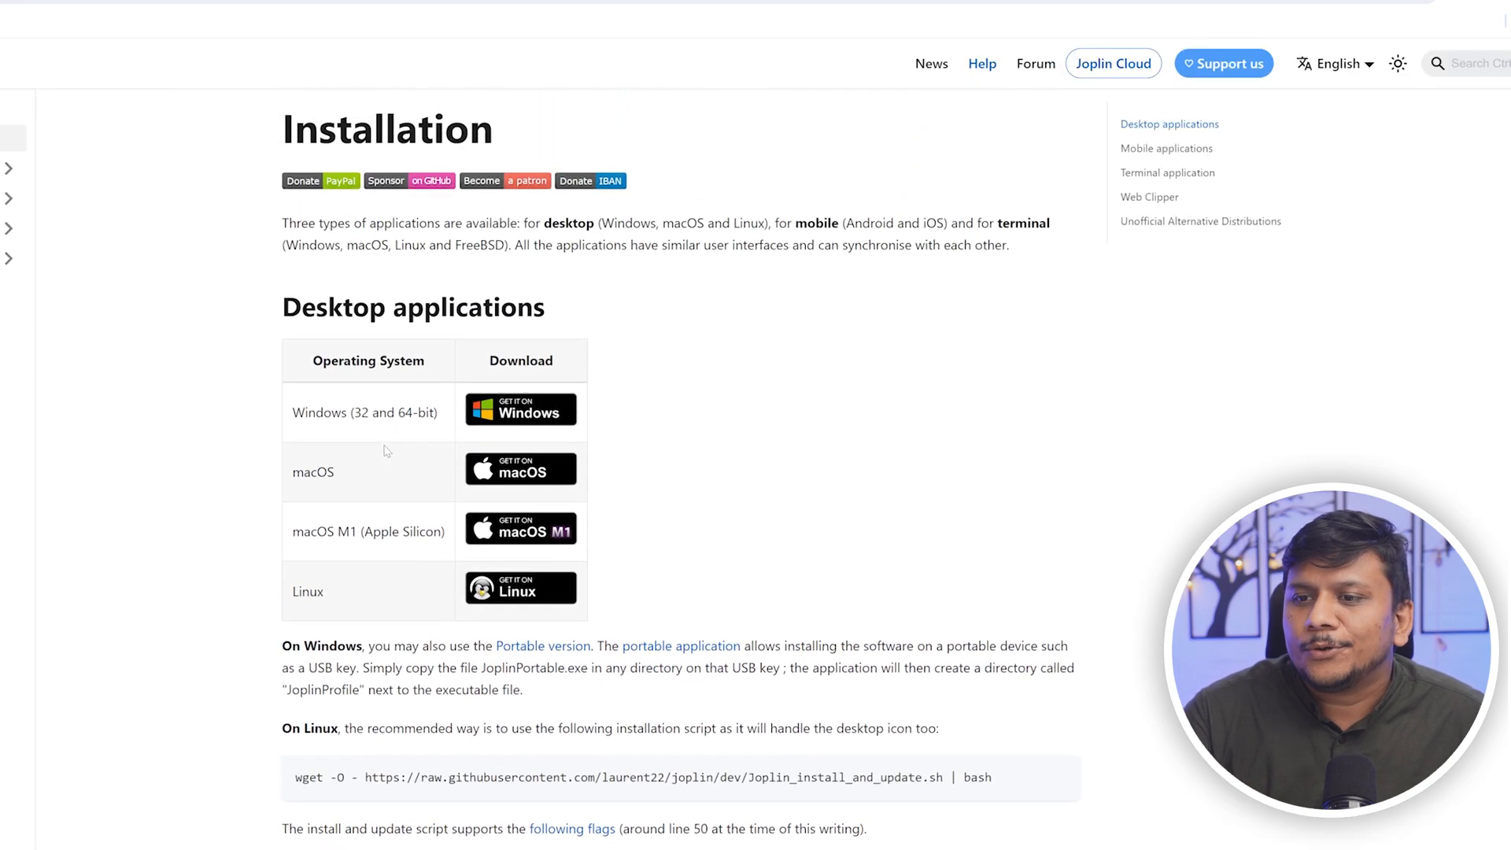
{"action": "scroll", "scroll_direction": "down", "scroll_amount": 3}
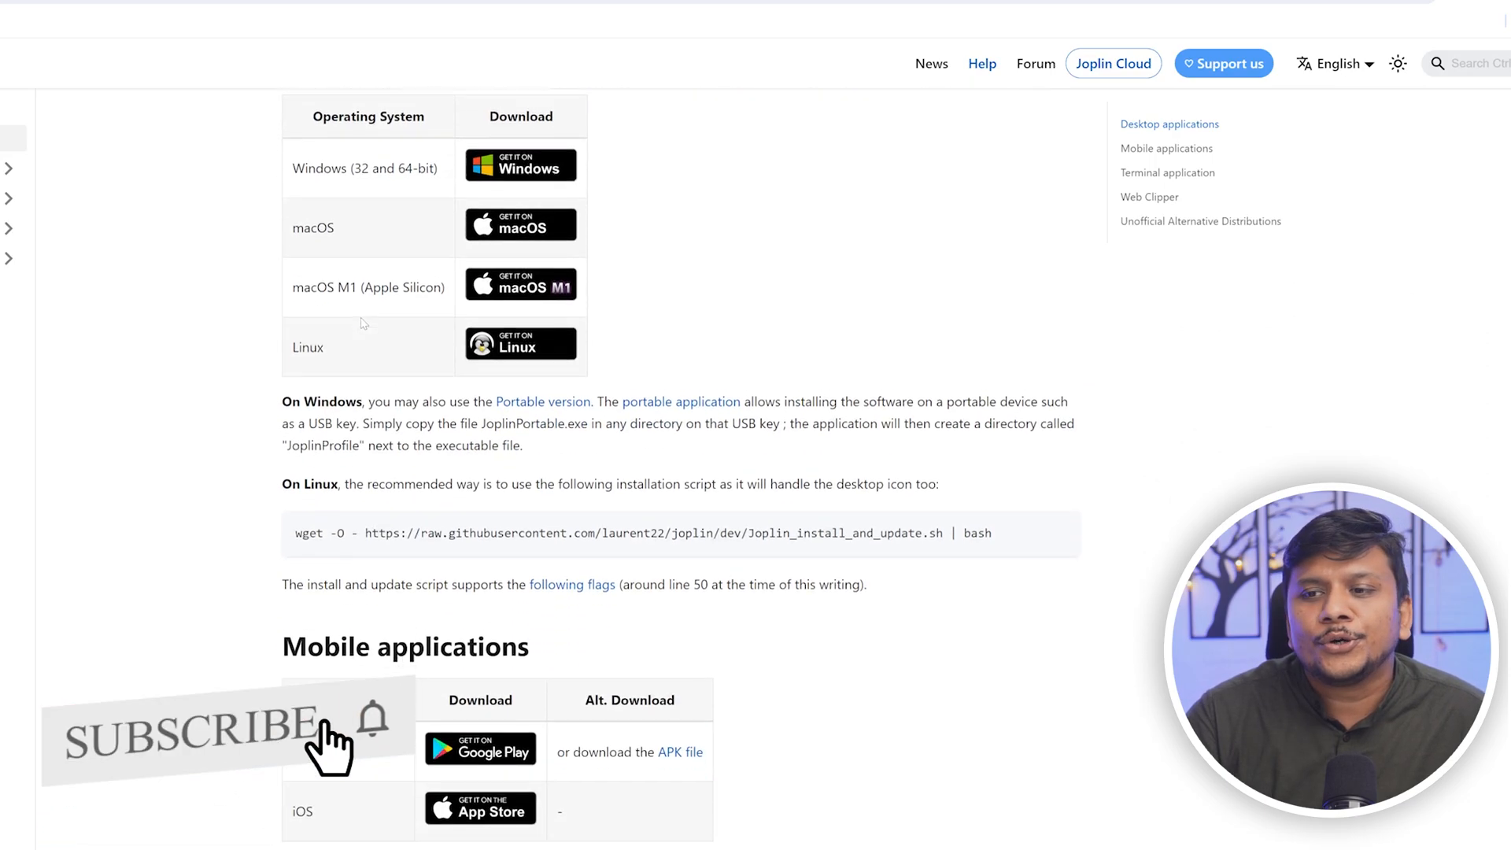
{"action": "scroll", "scroll_direction": "down", "scroll_amount": 3}
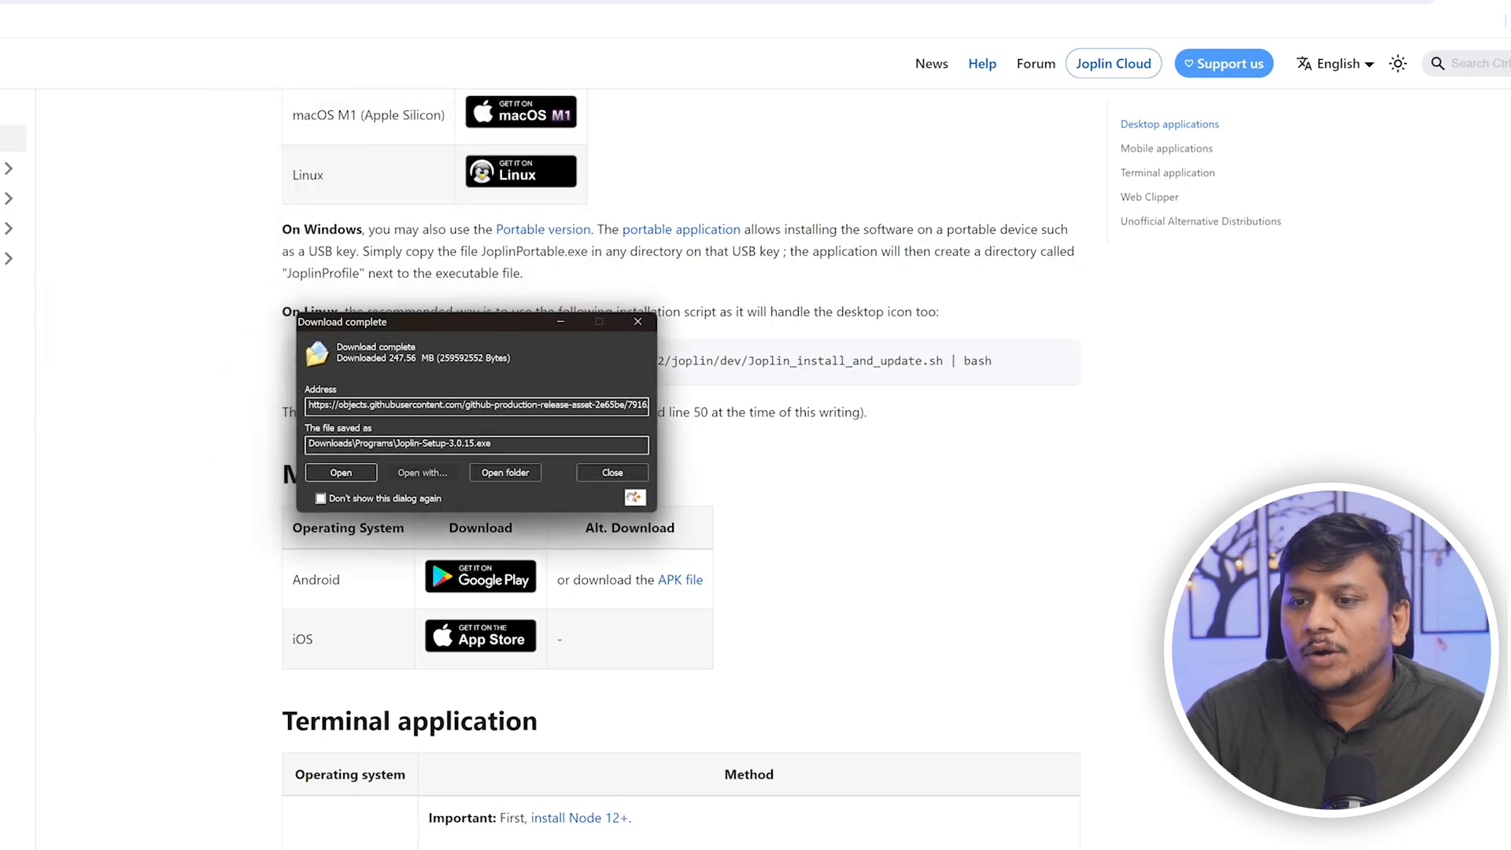
Run the downloaded installer and finish setup with Run Joplin checked
{"action": "left_click", "coordinate": [341, 472]}
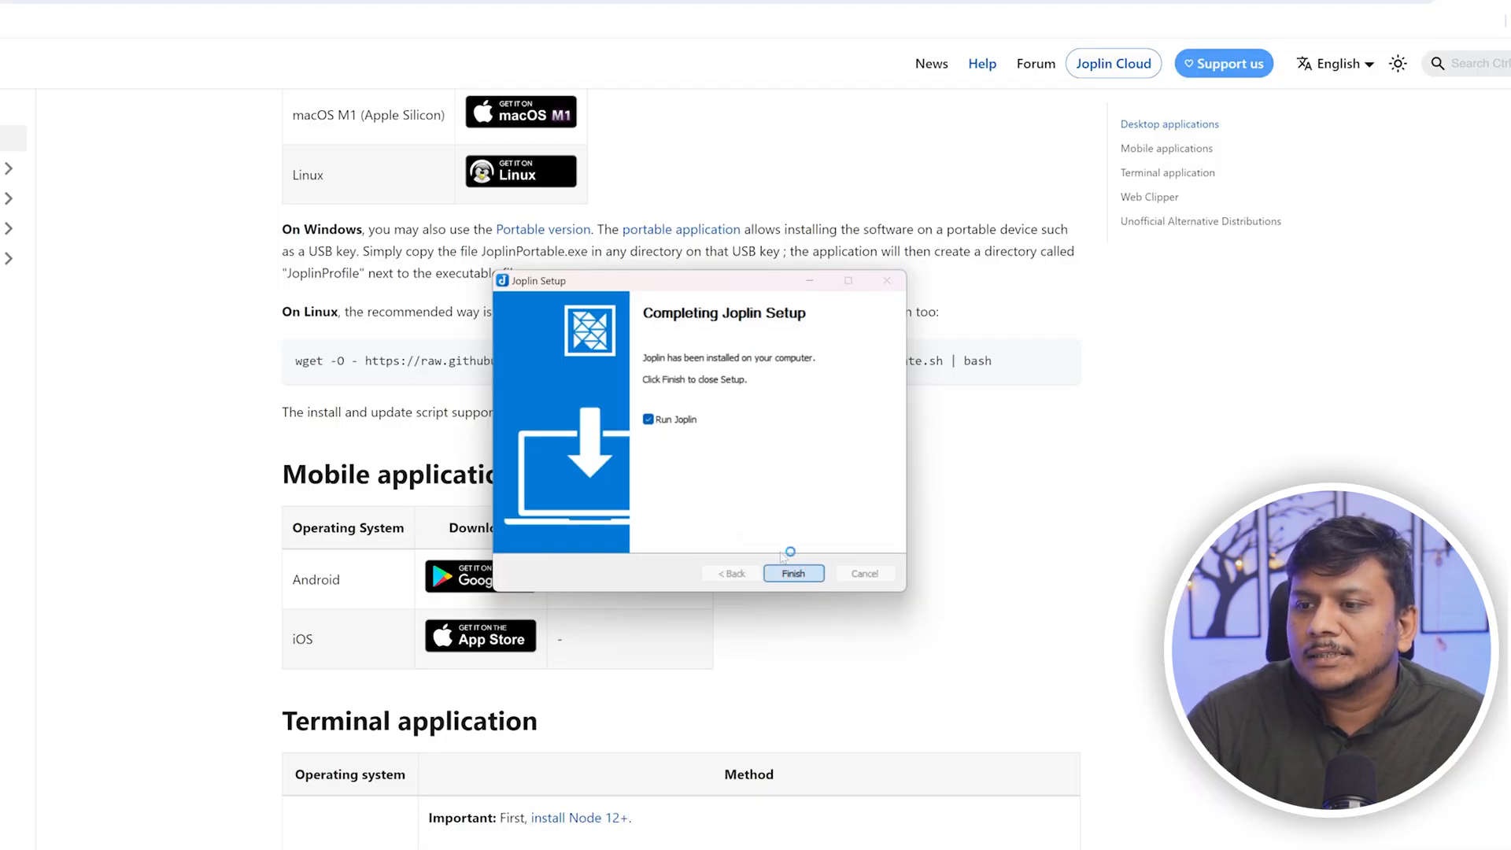
{"action": "left_click", "coordinate": [793, 573]}
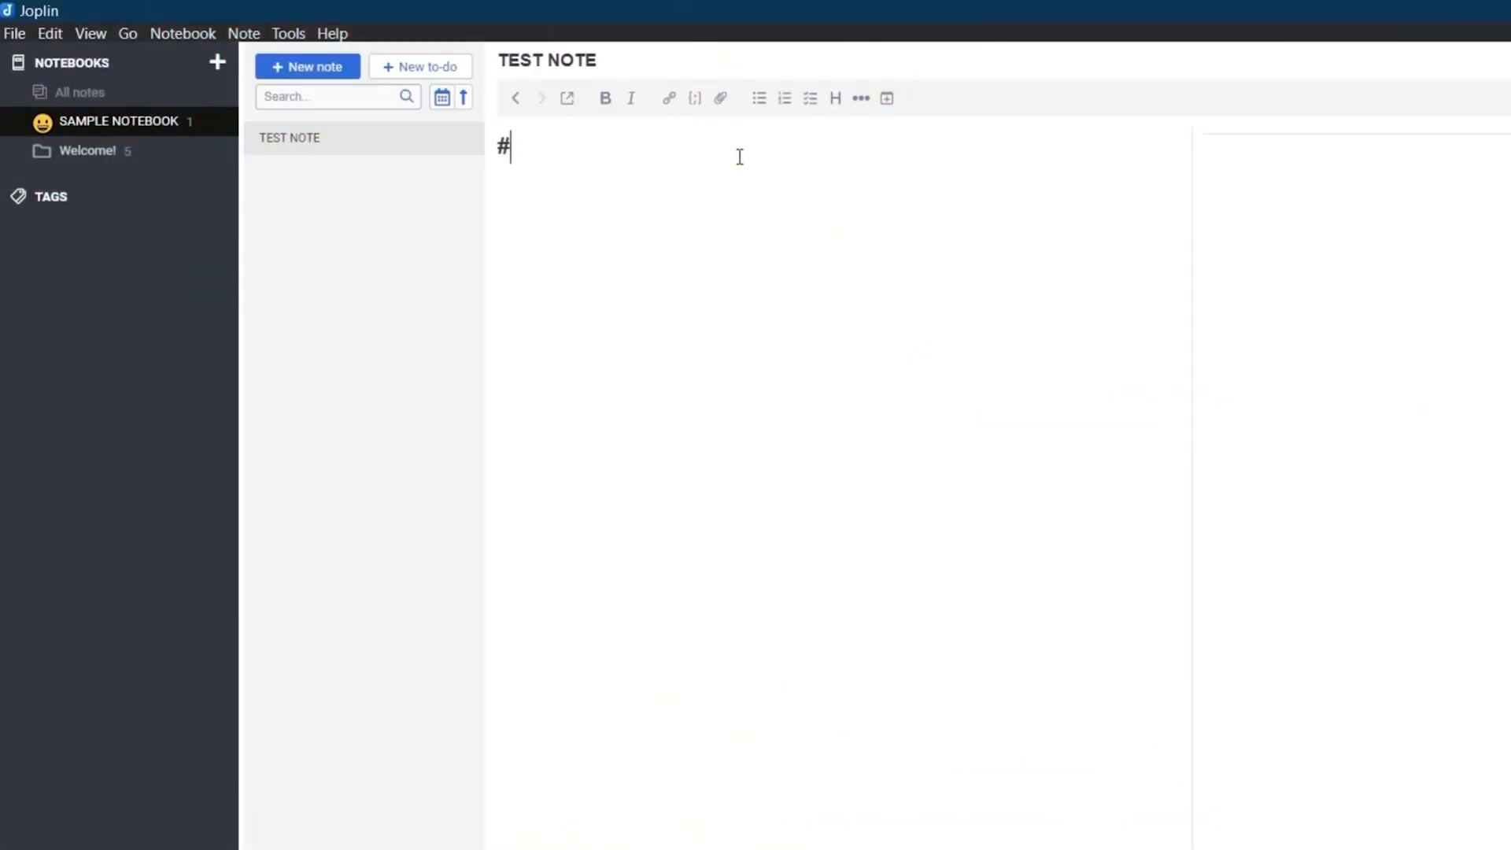
Add a # heading and a [TEST] hyperlink in a note, then view the Welcome to Joplin! note
{"action": "type", "text": "HEADD"}
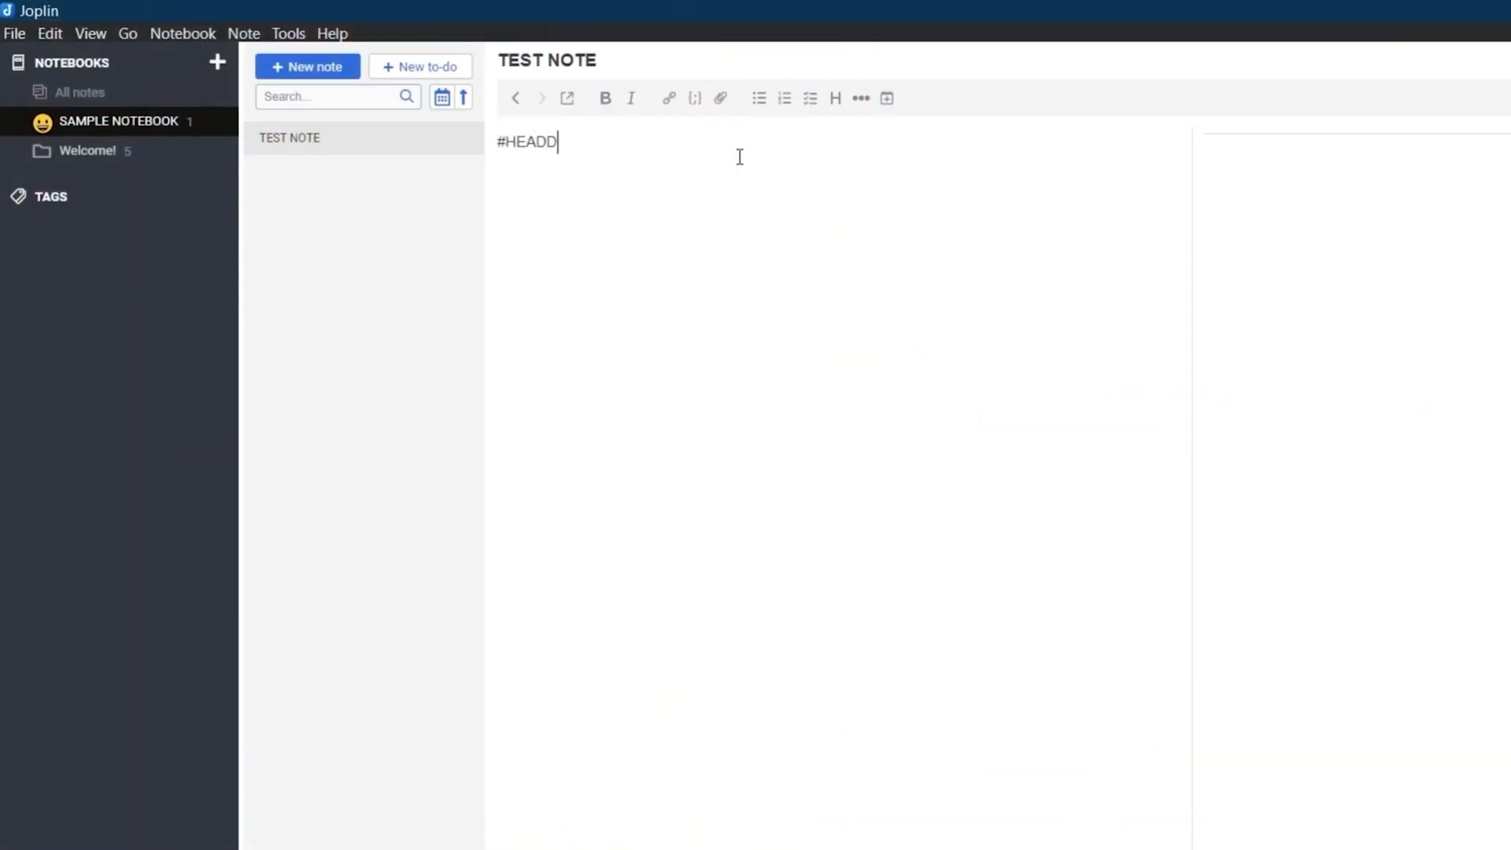
{"action": "key", "text": "Enter"}
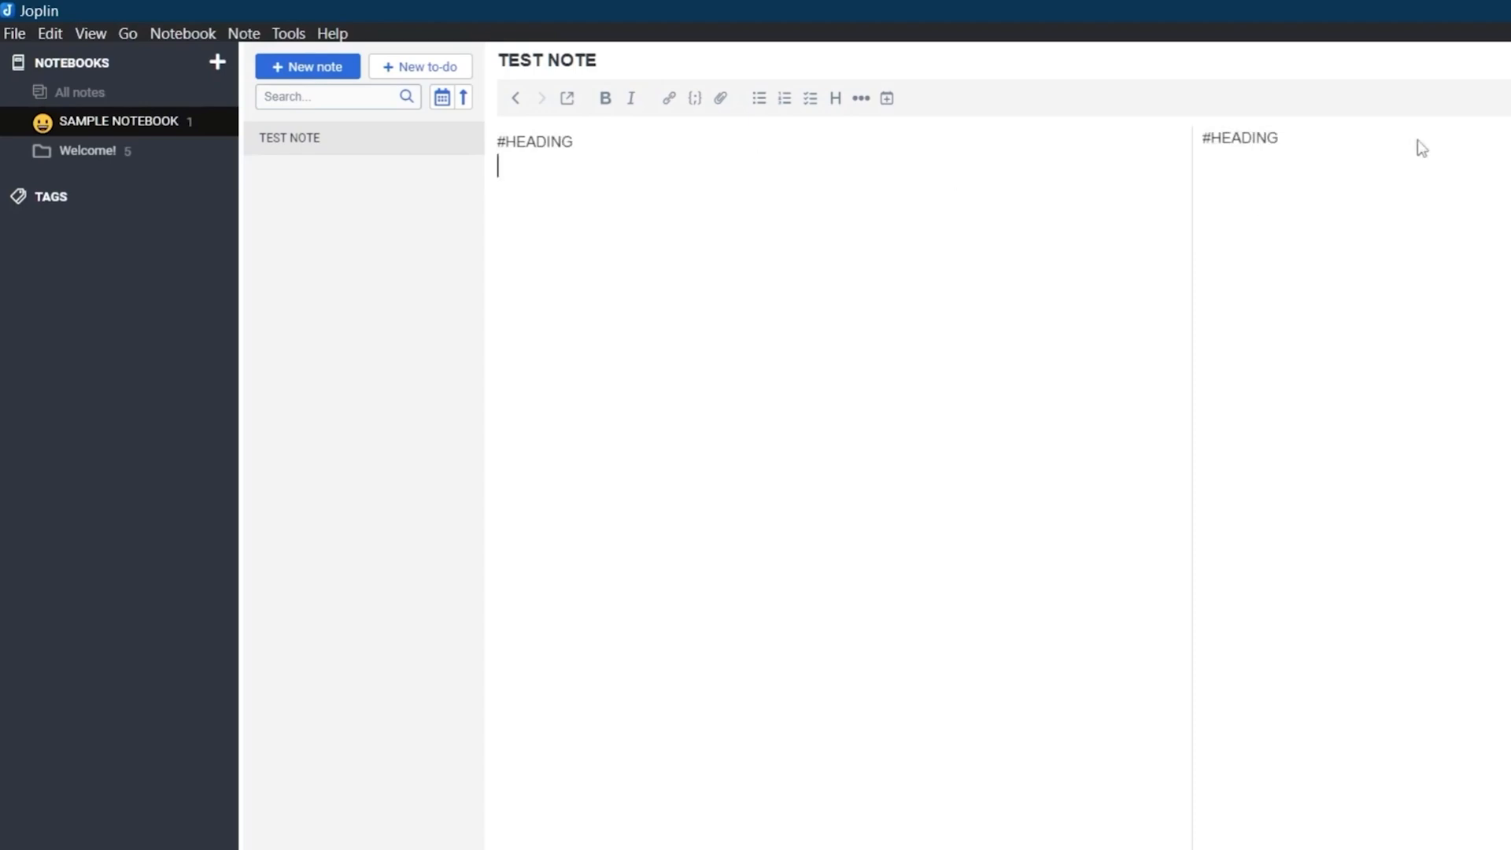
{"action": "left_click", "coordinate": [667, 98]}
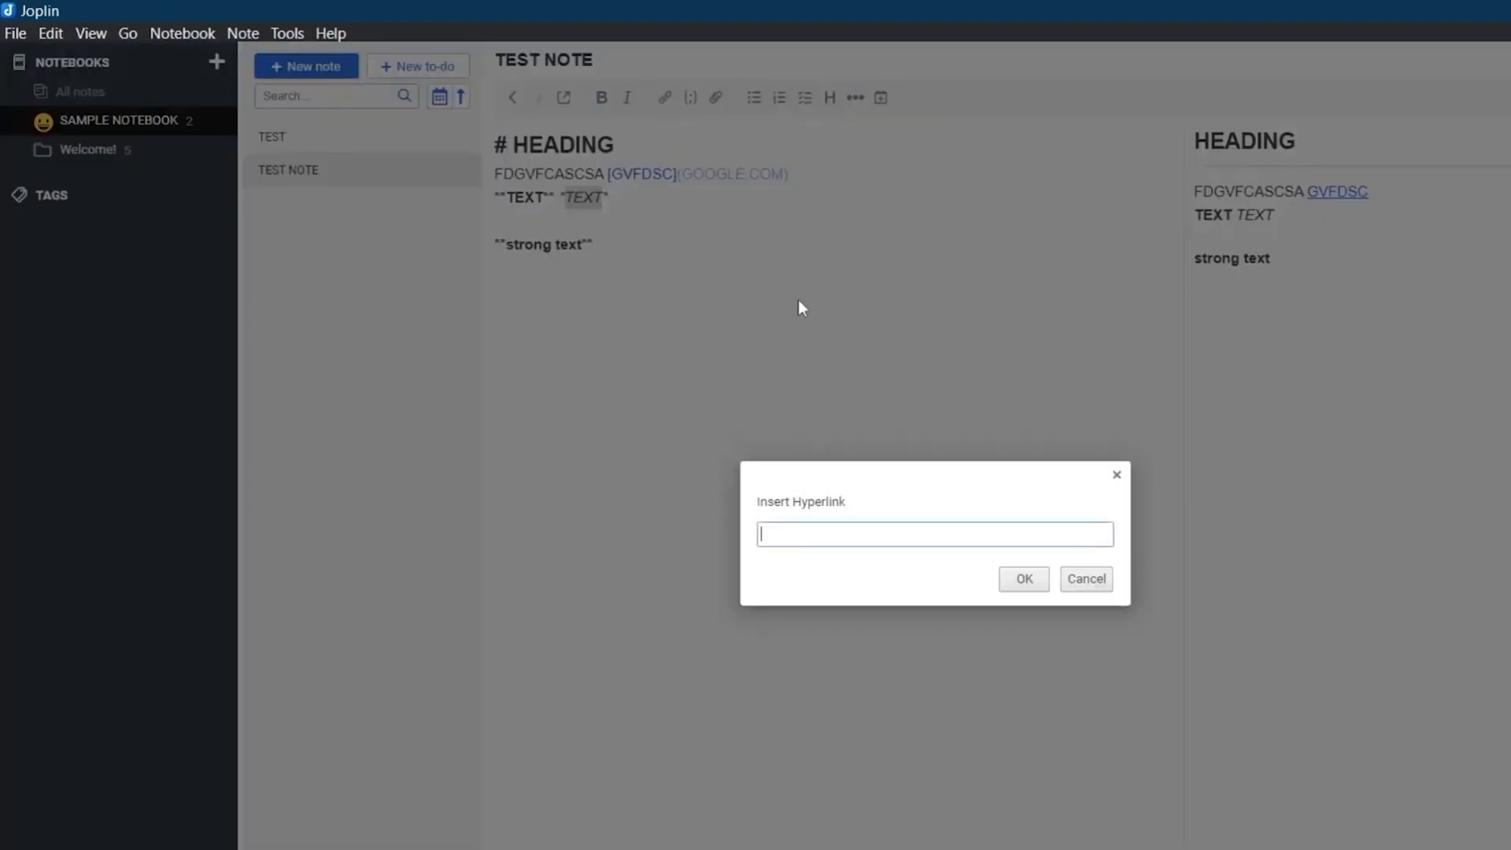
{"action": "type", "text": "[TEST](:/99fa79bad43b4882a2aa5b58aed22bdc)"}
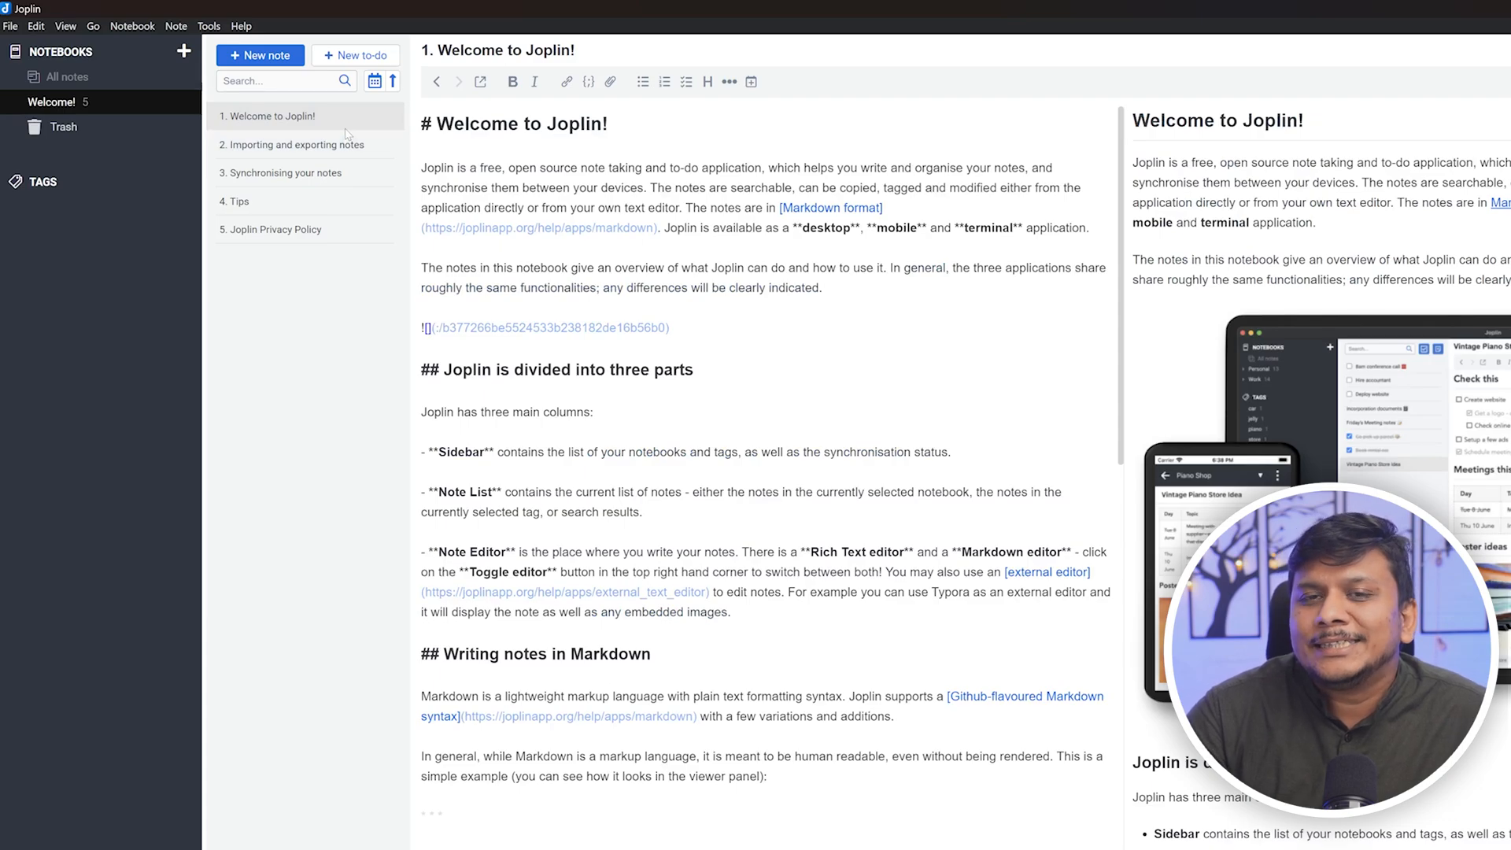
Create a new notebook titled YT with a smiley emoji as its icon
{"action": "left_click", "coordinate": [299, 145]}
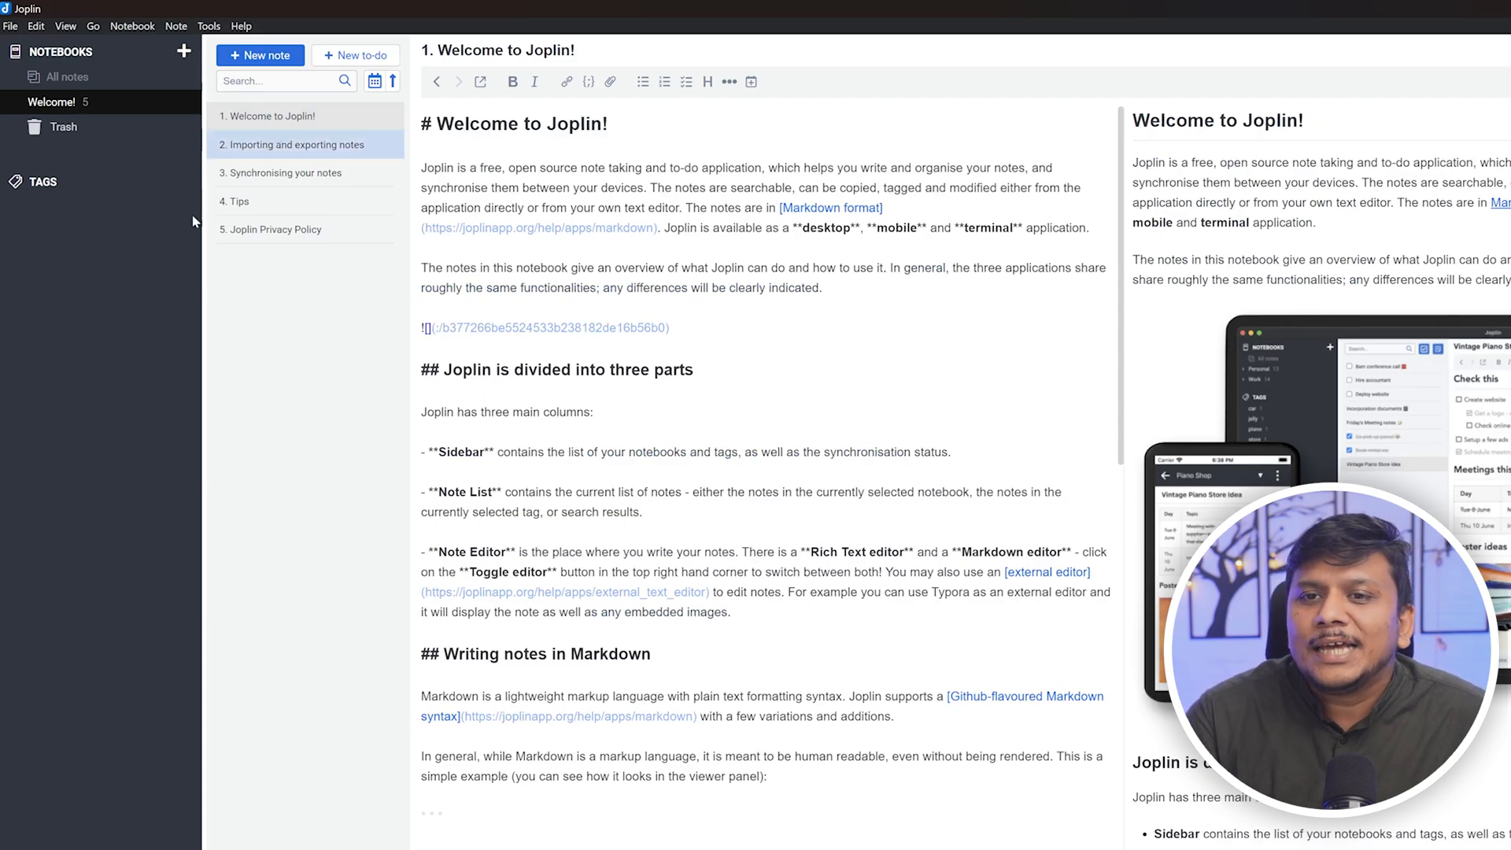
{"action": "left_click", "coordinate": [184, 50]}
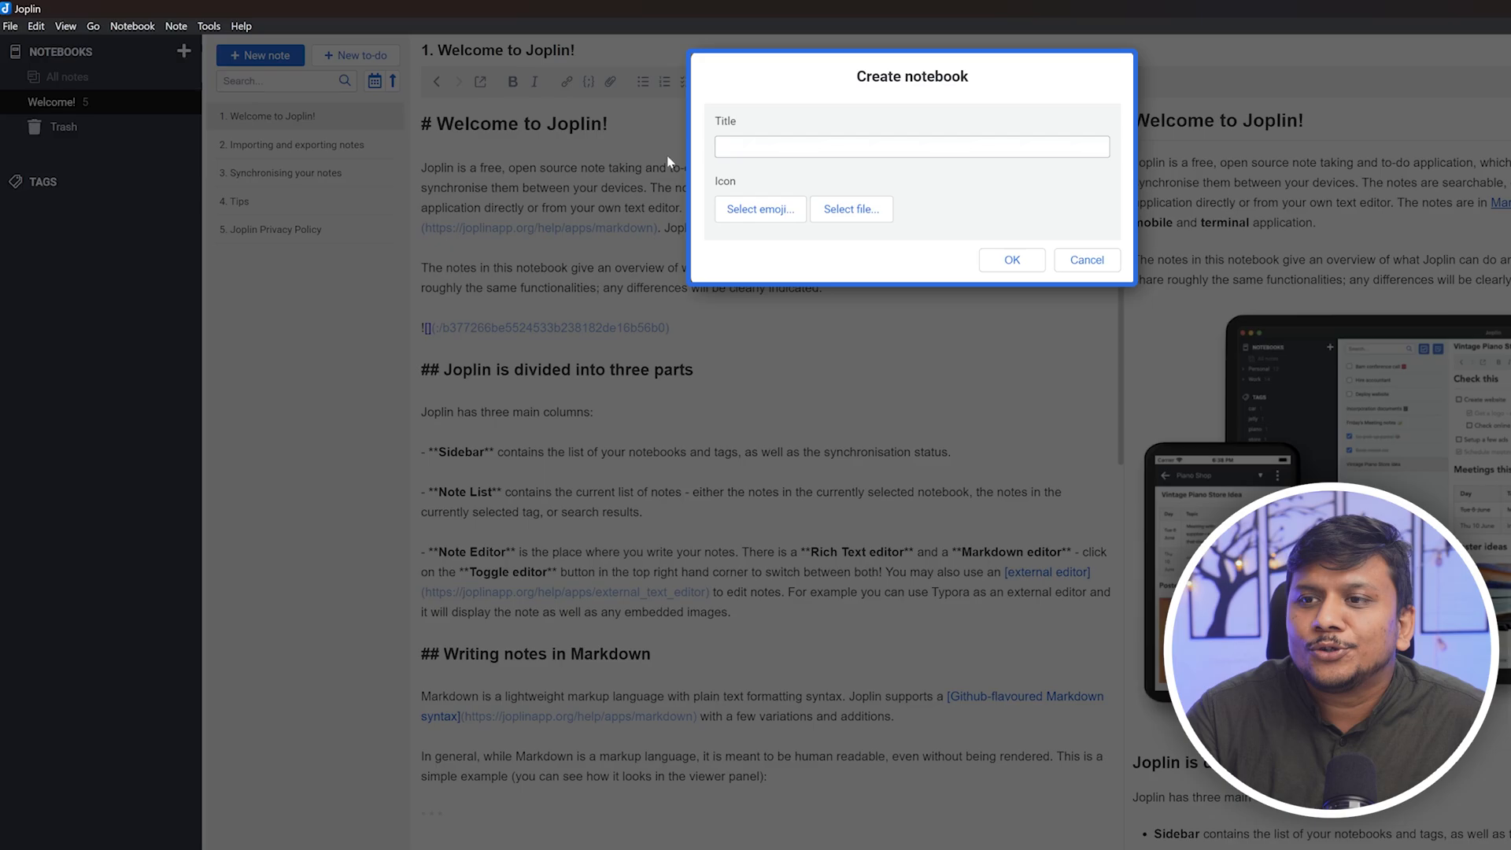
{"action": "mouse_move", "coordinate": [690, 174]}
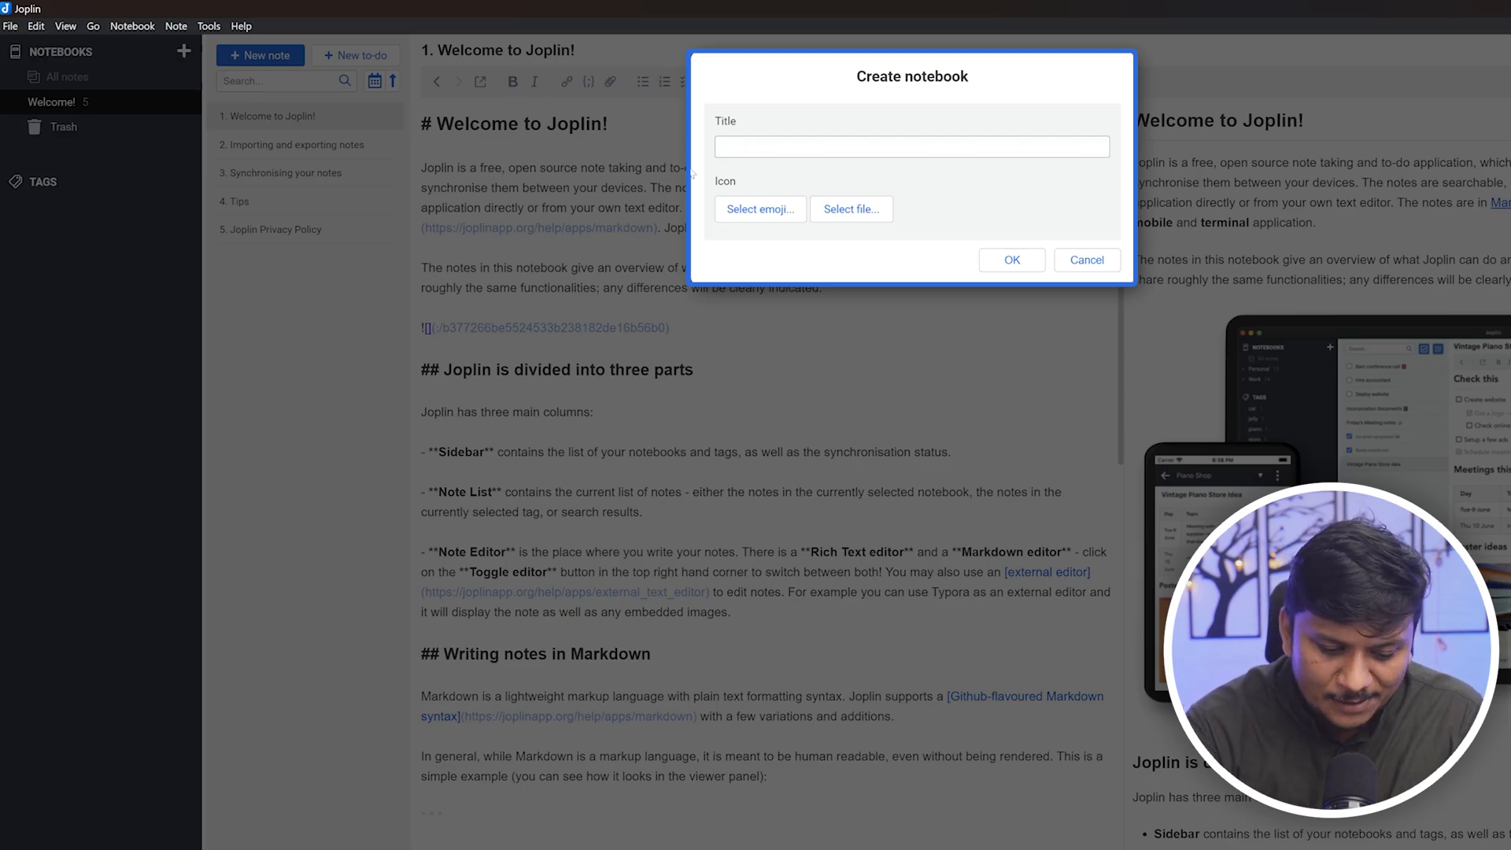
{"action": "type", "text": "YT"}
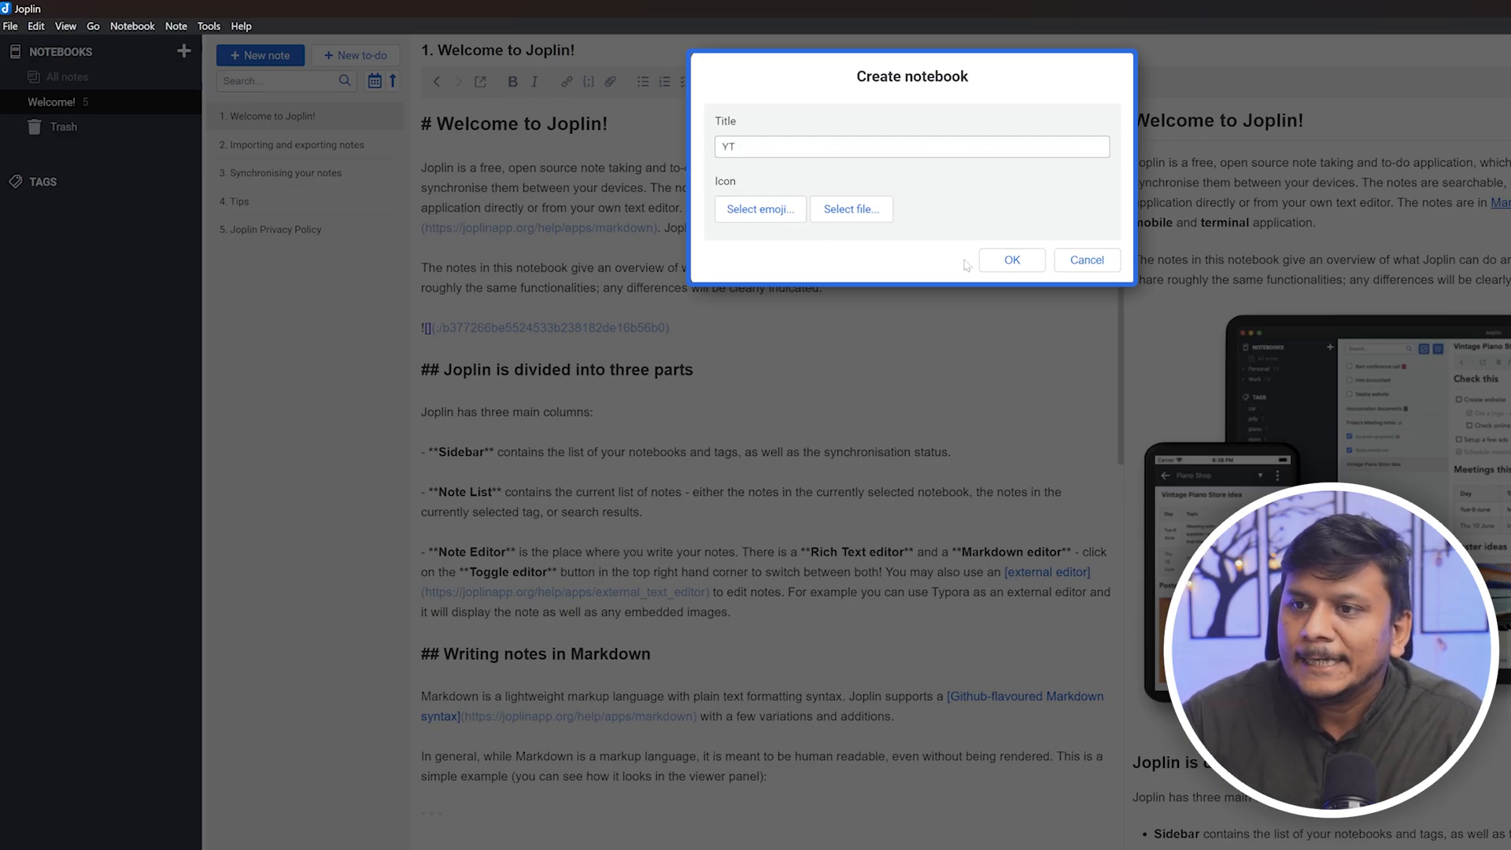
{"action": "left_click", "coordinate": [759, 209]}
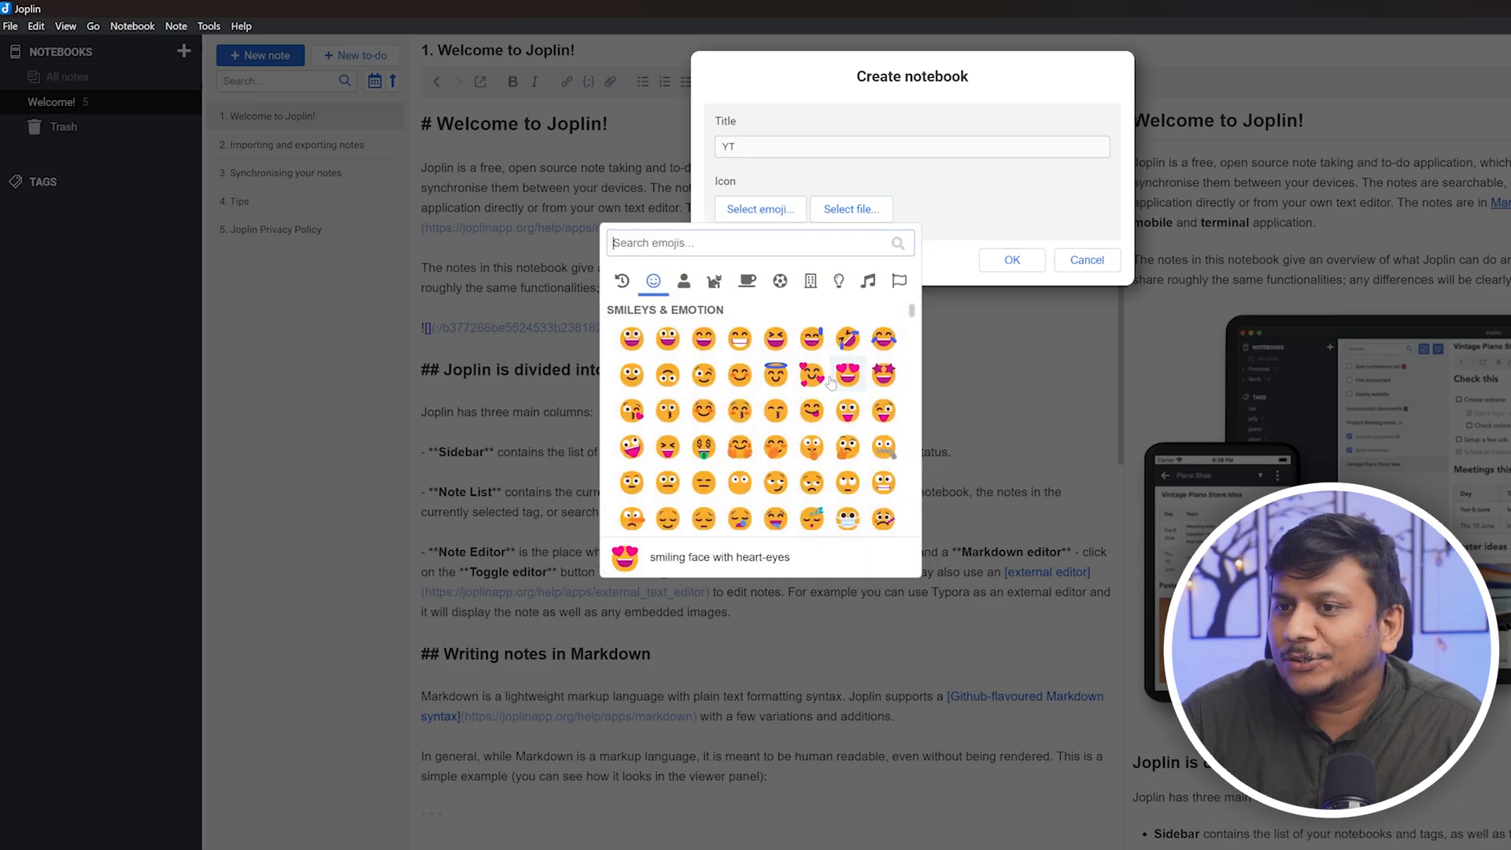
{"action": "left_click", "coordinate": [844, 375]}
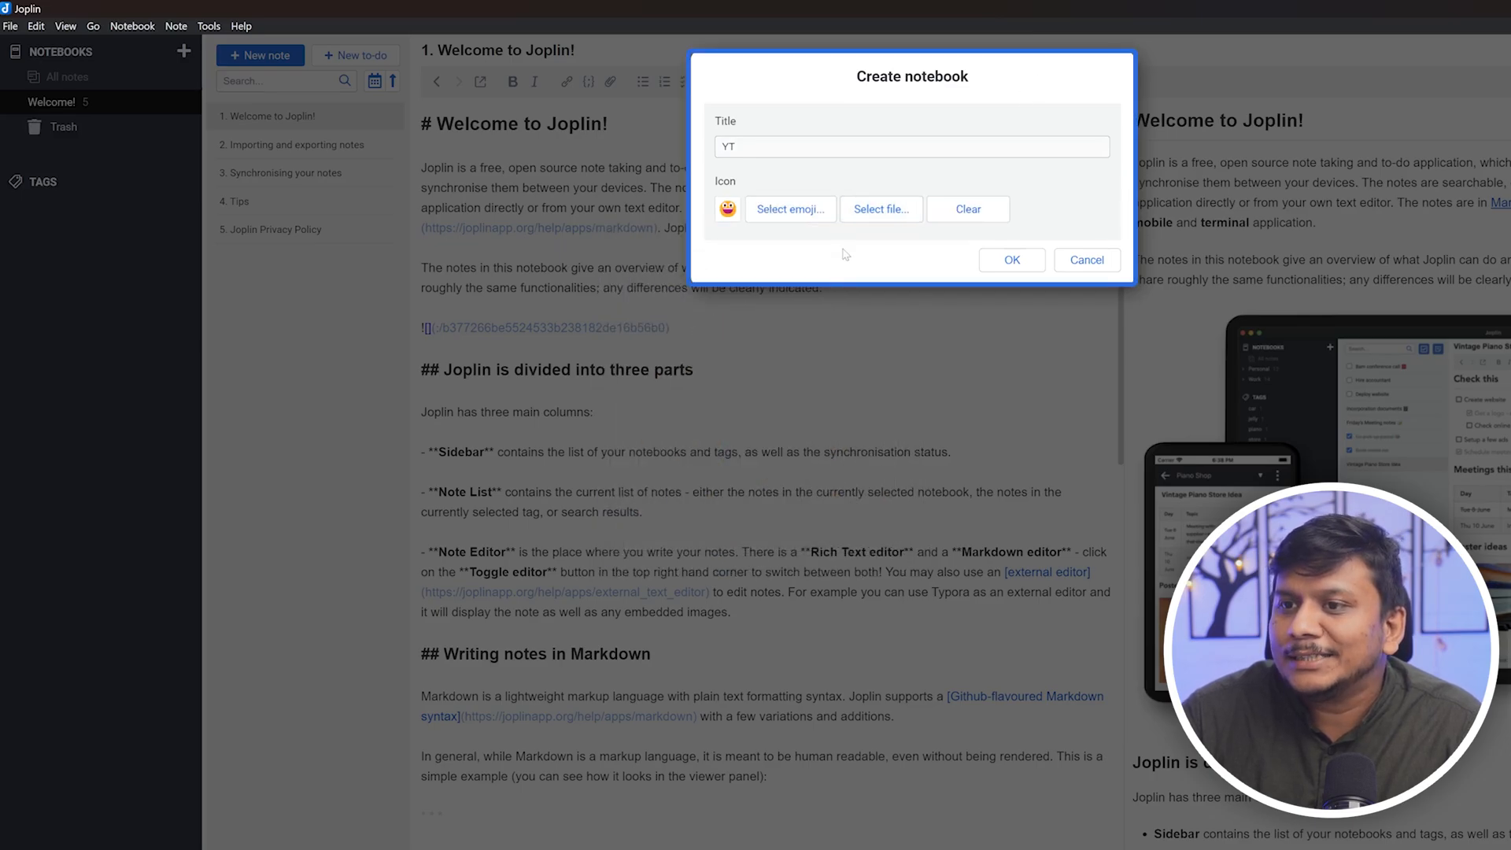
{"action": "mouse_move", "coordinate": [944, 241]}
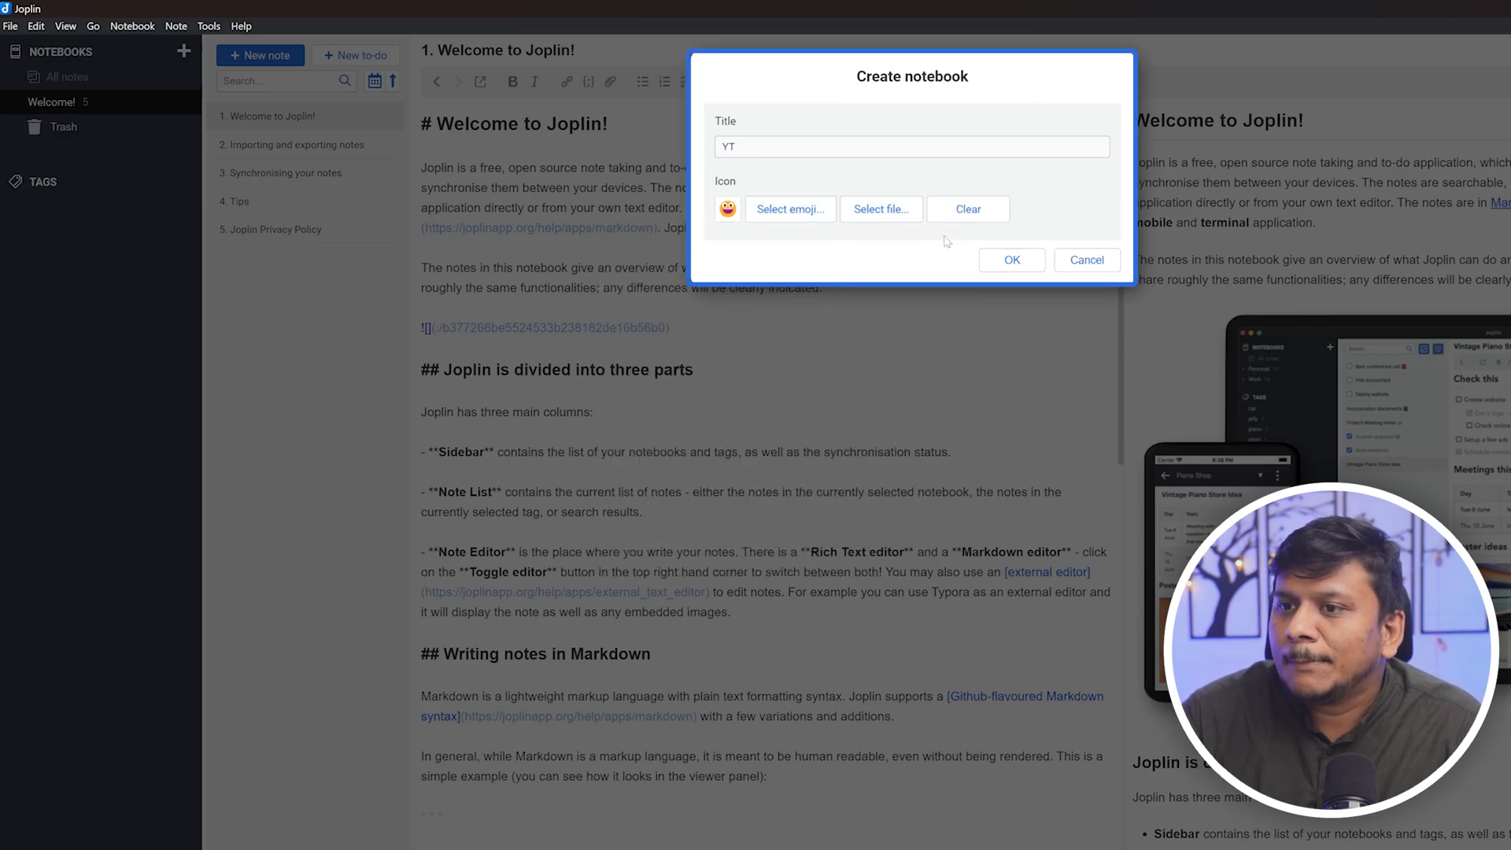
{"action": "left_click", "coordinate": [1010, 260]}
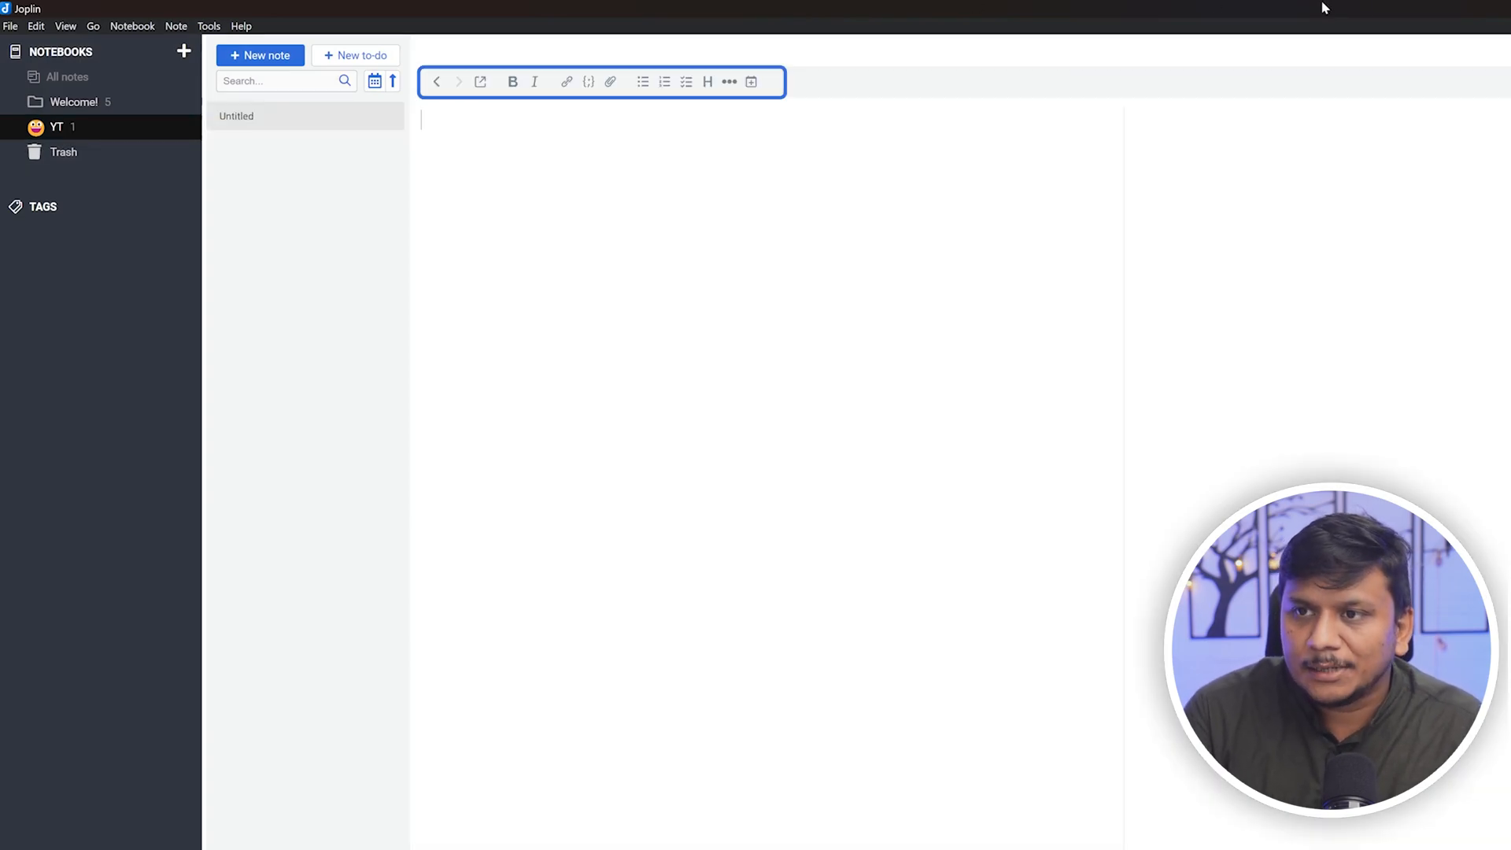
Write '## Heading' and start a bulleted list beneath it
{"action": "type", "text": "##"}
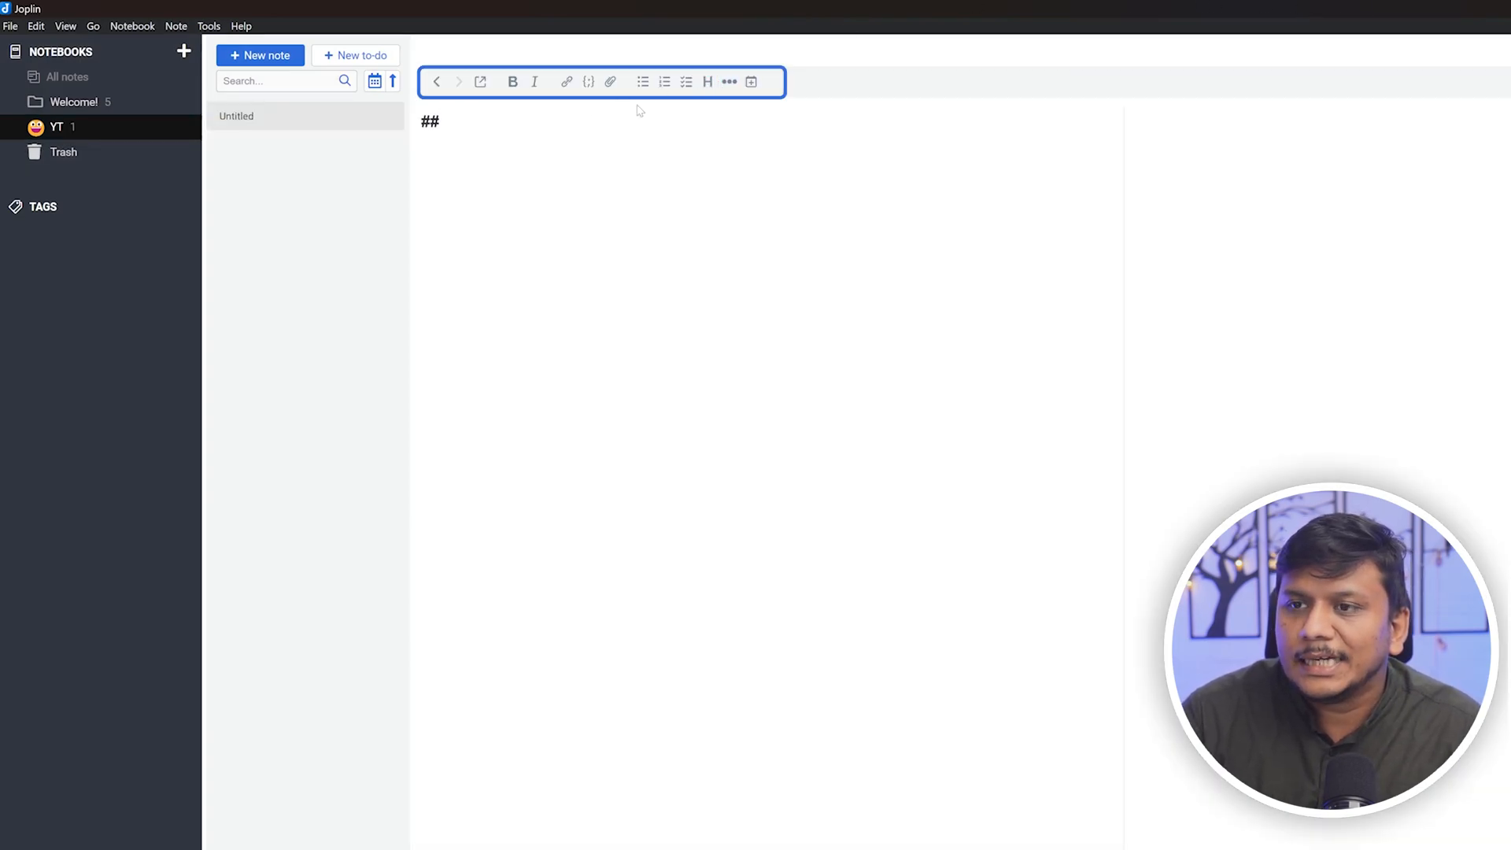
{"action": "type", "text": "Heading"}
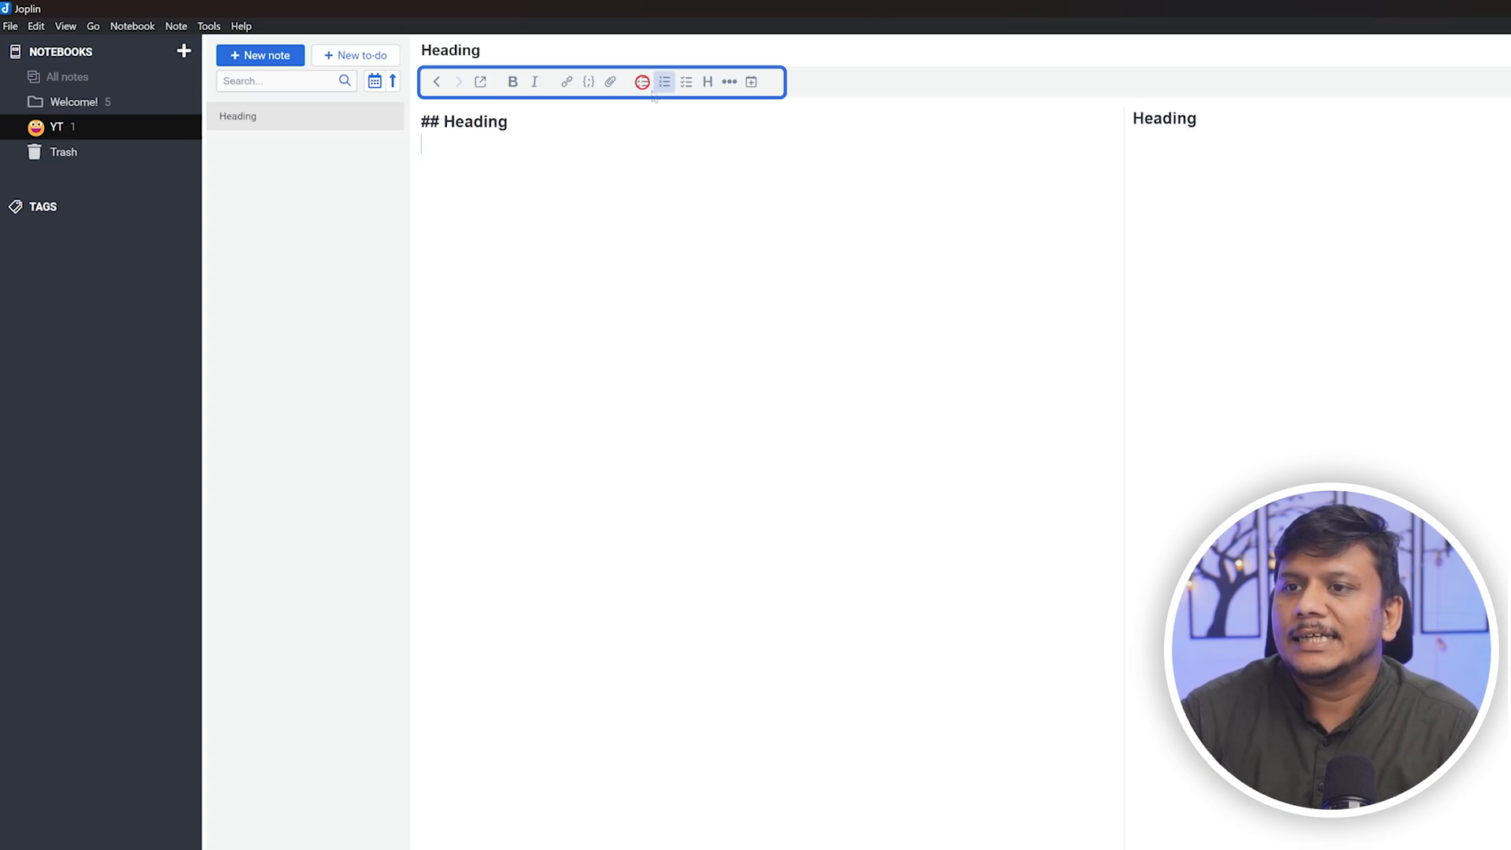
{"action": "left_click", "coordinate": [663, 81]}
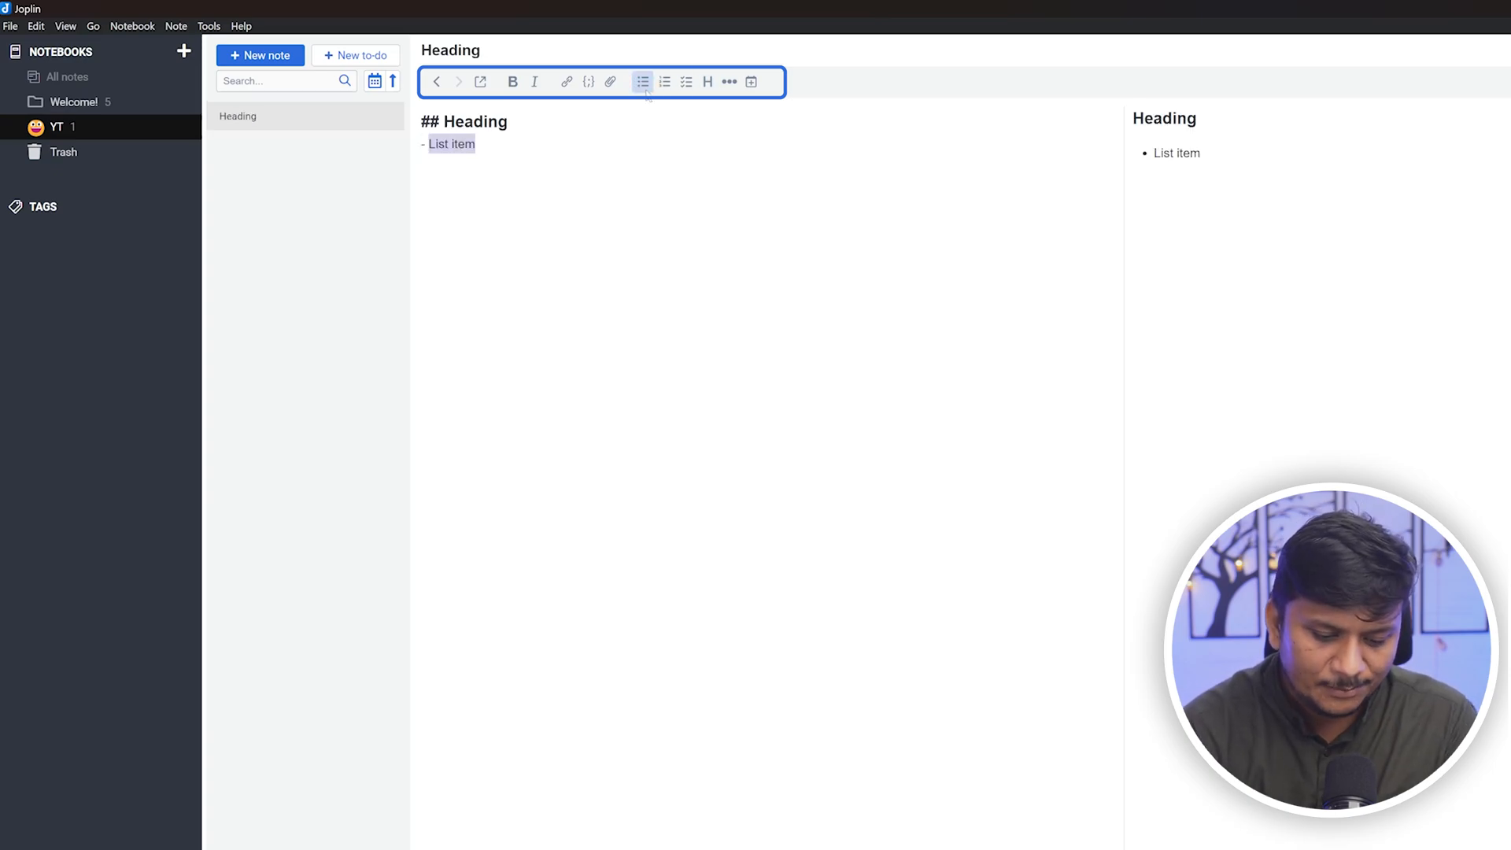
Add bullets 'Release Video about joplin' and 'Release SHorts', then add a new to-do in YT
{"action": "type", "text": "Release Video about"}
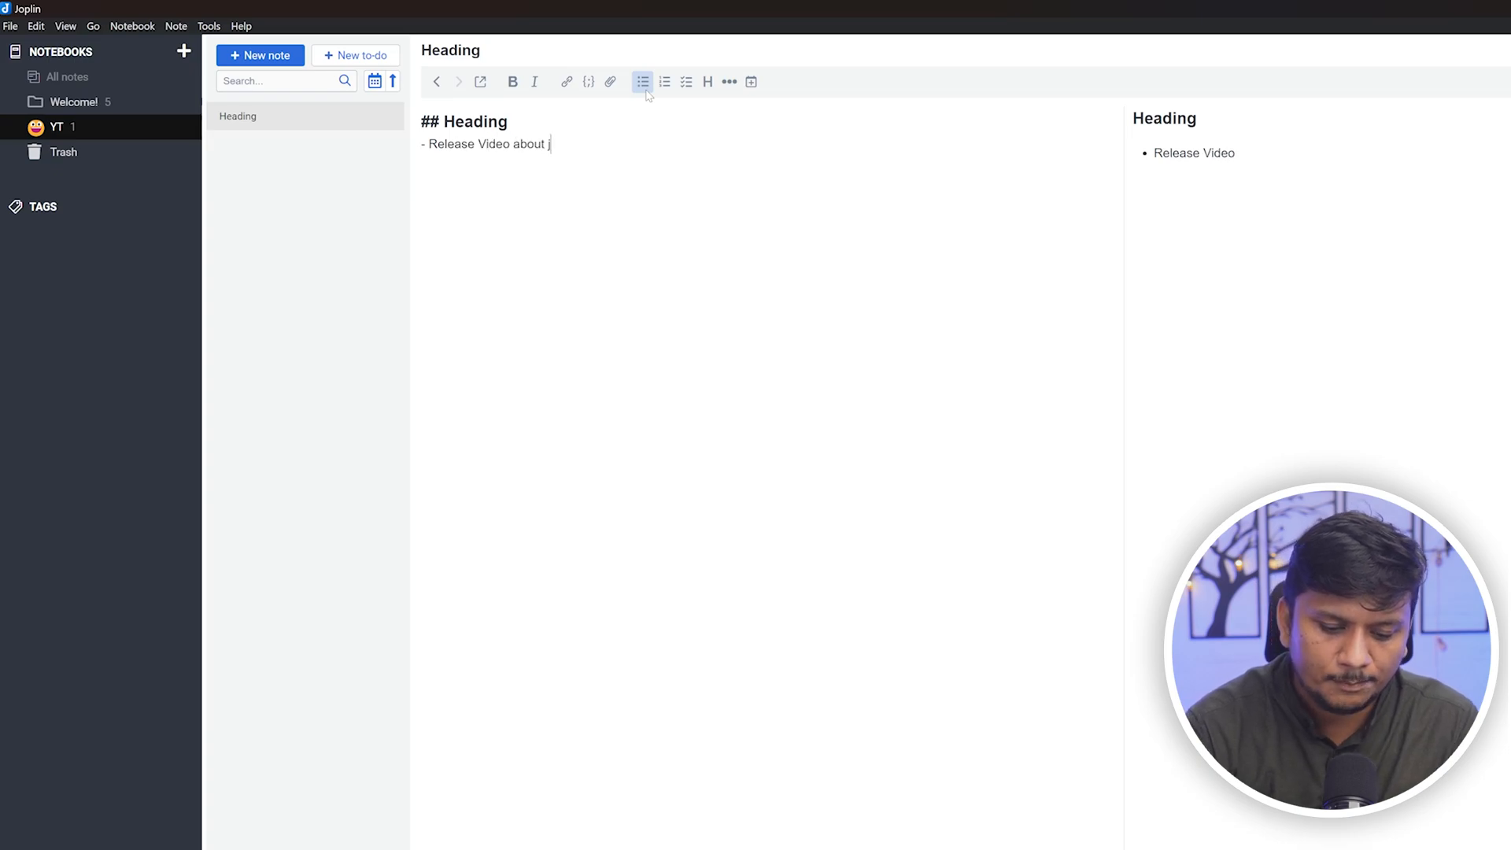
{"action": "type", "text": "joplin"}
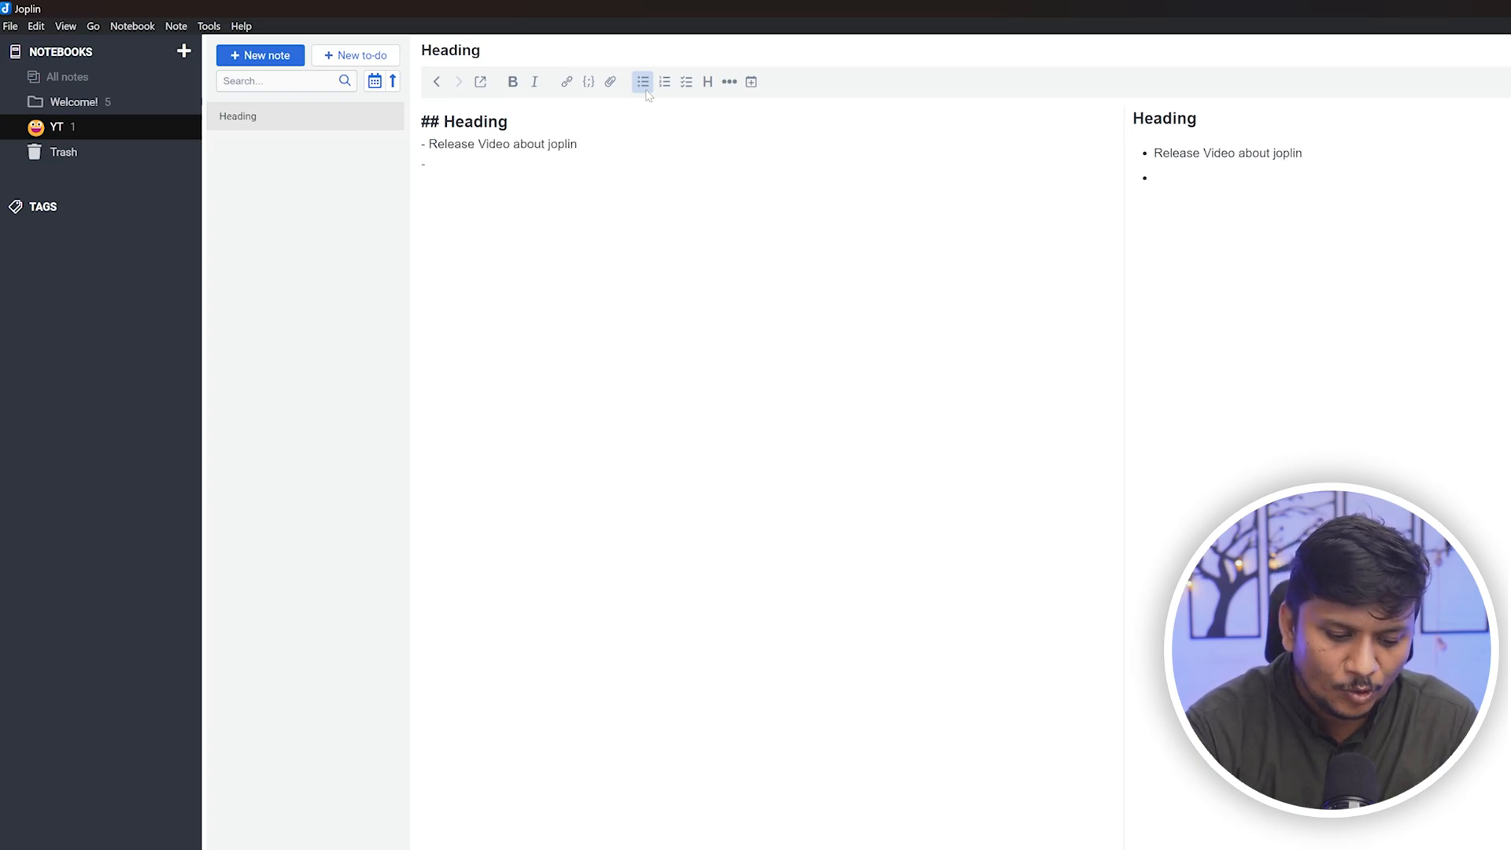
{"action": "type", "text": "Release"}
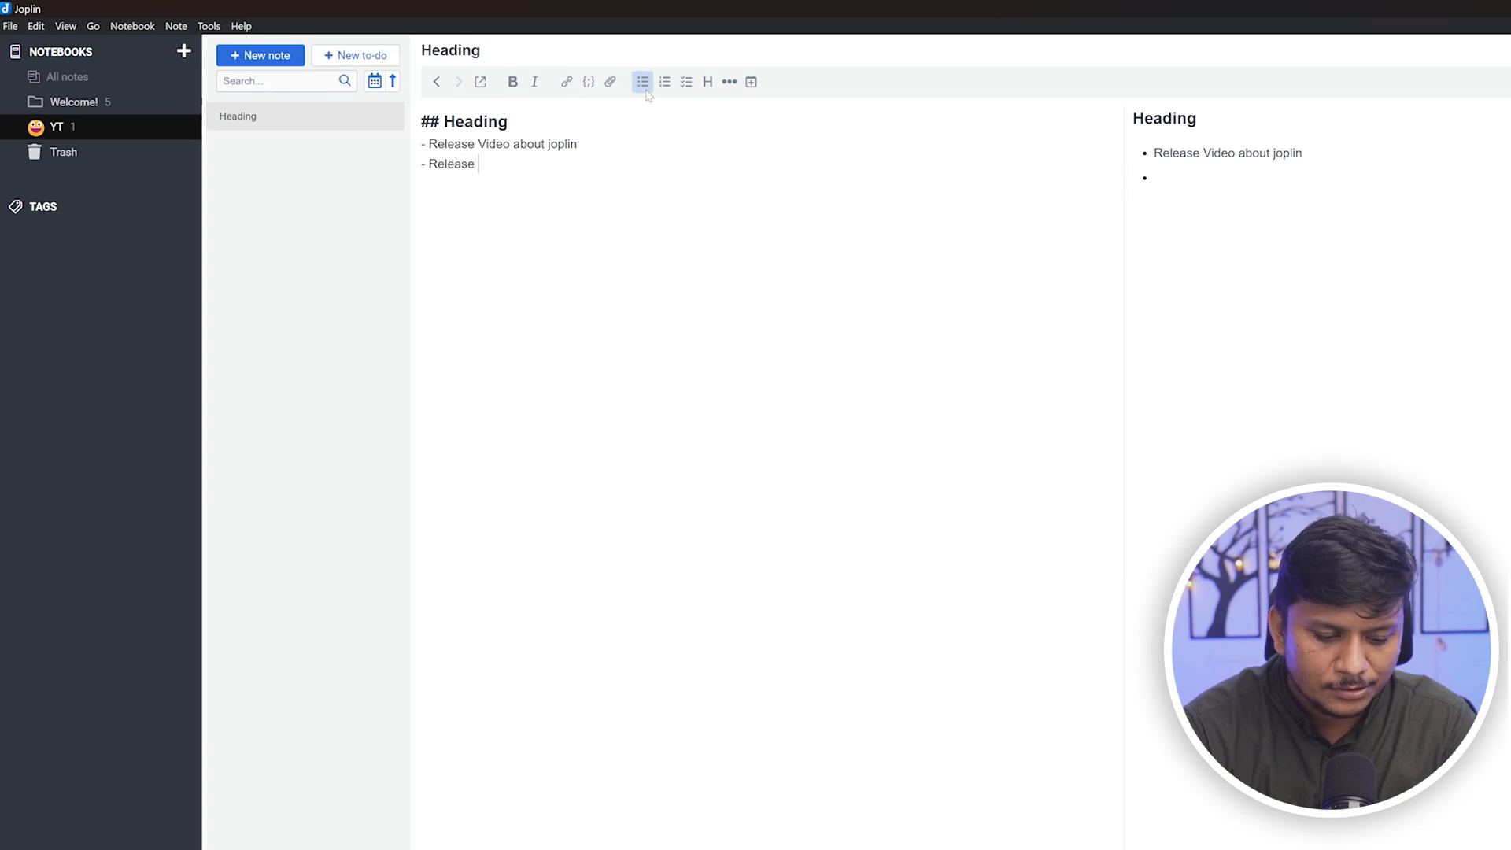
{"action": "type", "text": "SHorts"}
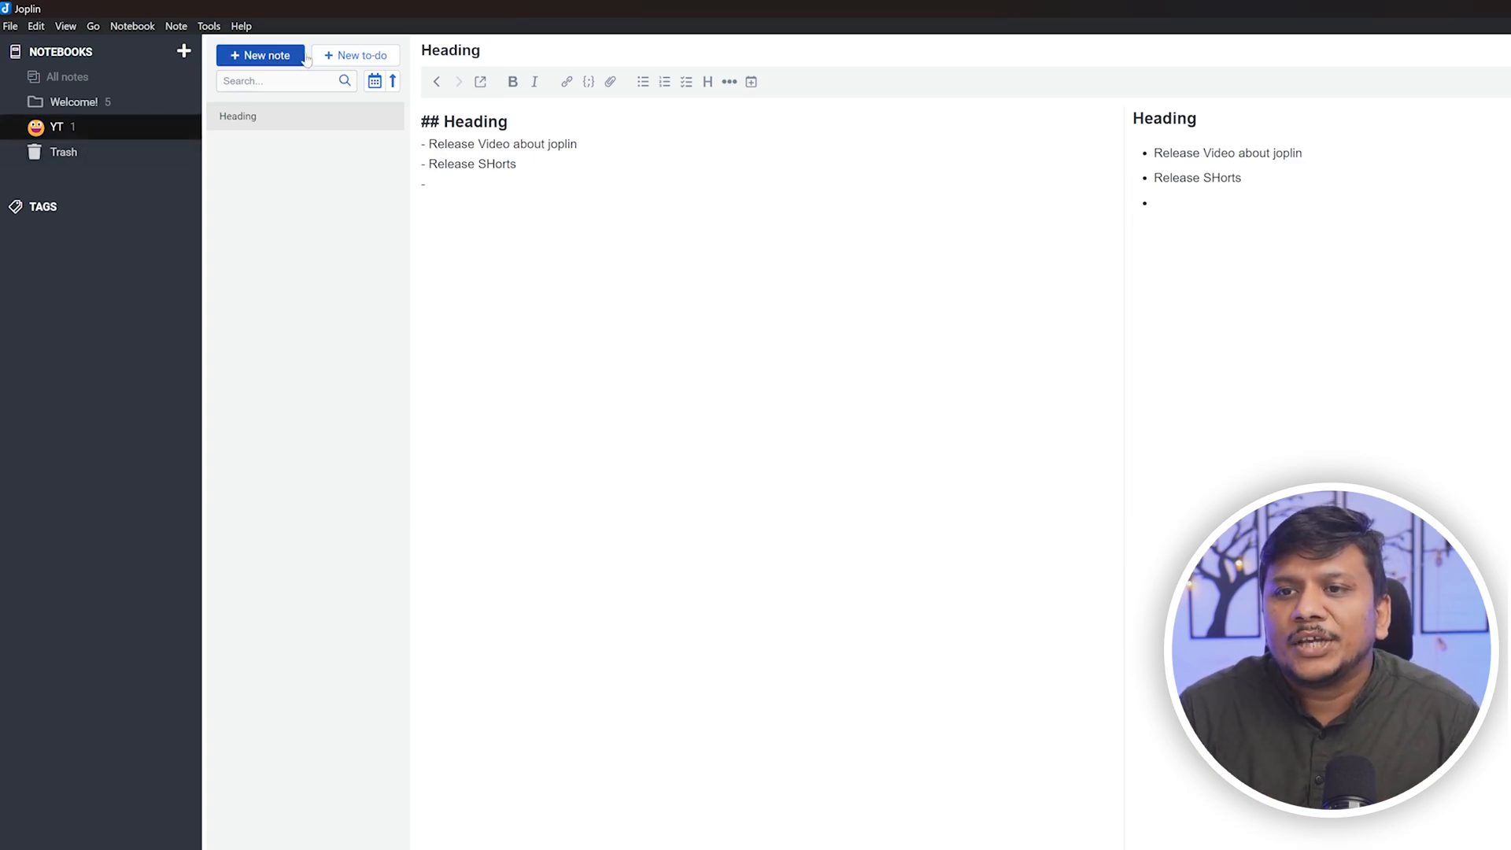
{"action": "left_click", "coordinate": [354, 55]}
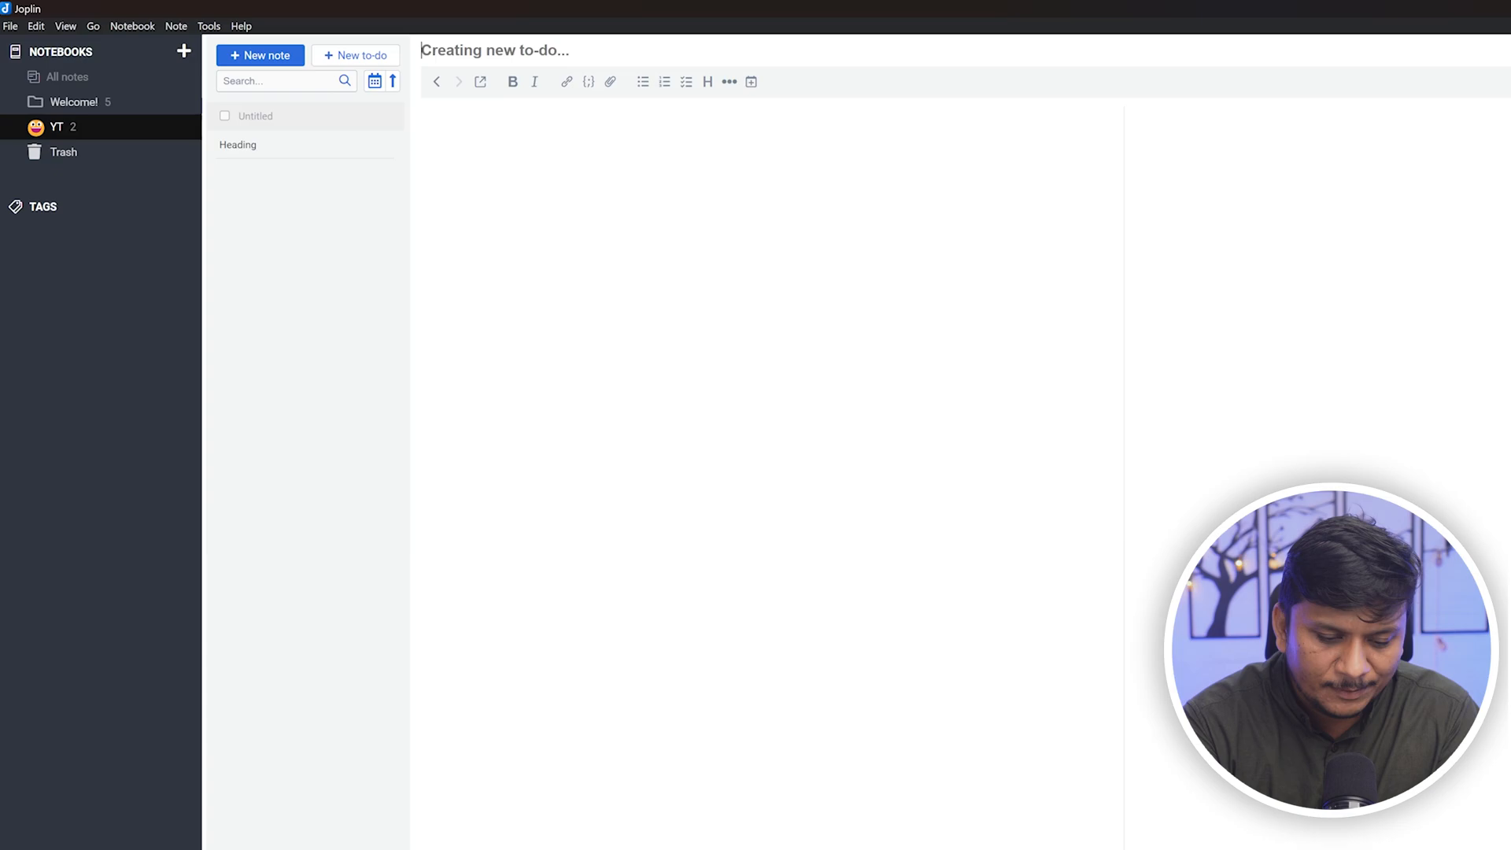
Title the to-do 'TODO Release Awesome Content'
{"action": "type", "text": "TODO Release"}
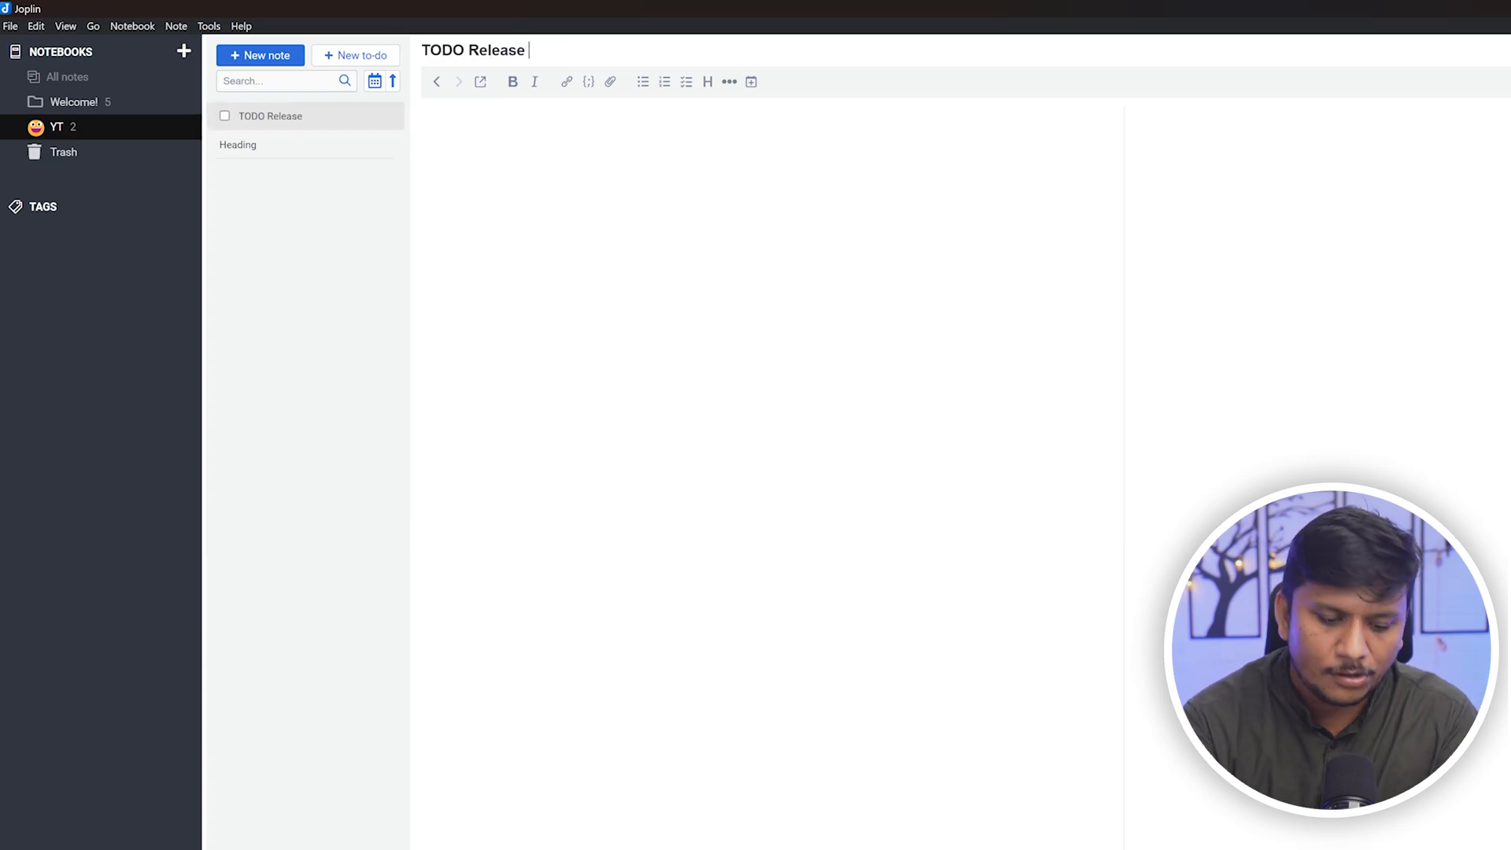
{"action": "type", "text": "Awsome Content"}
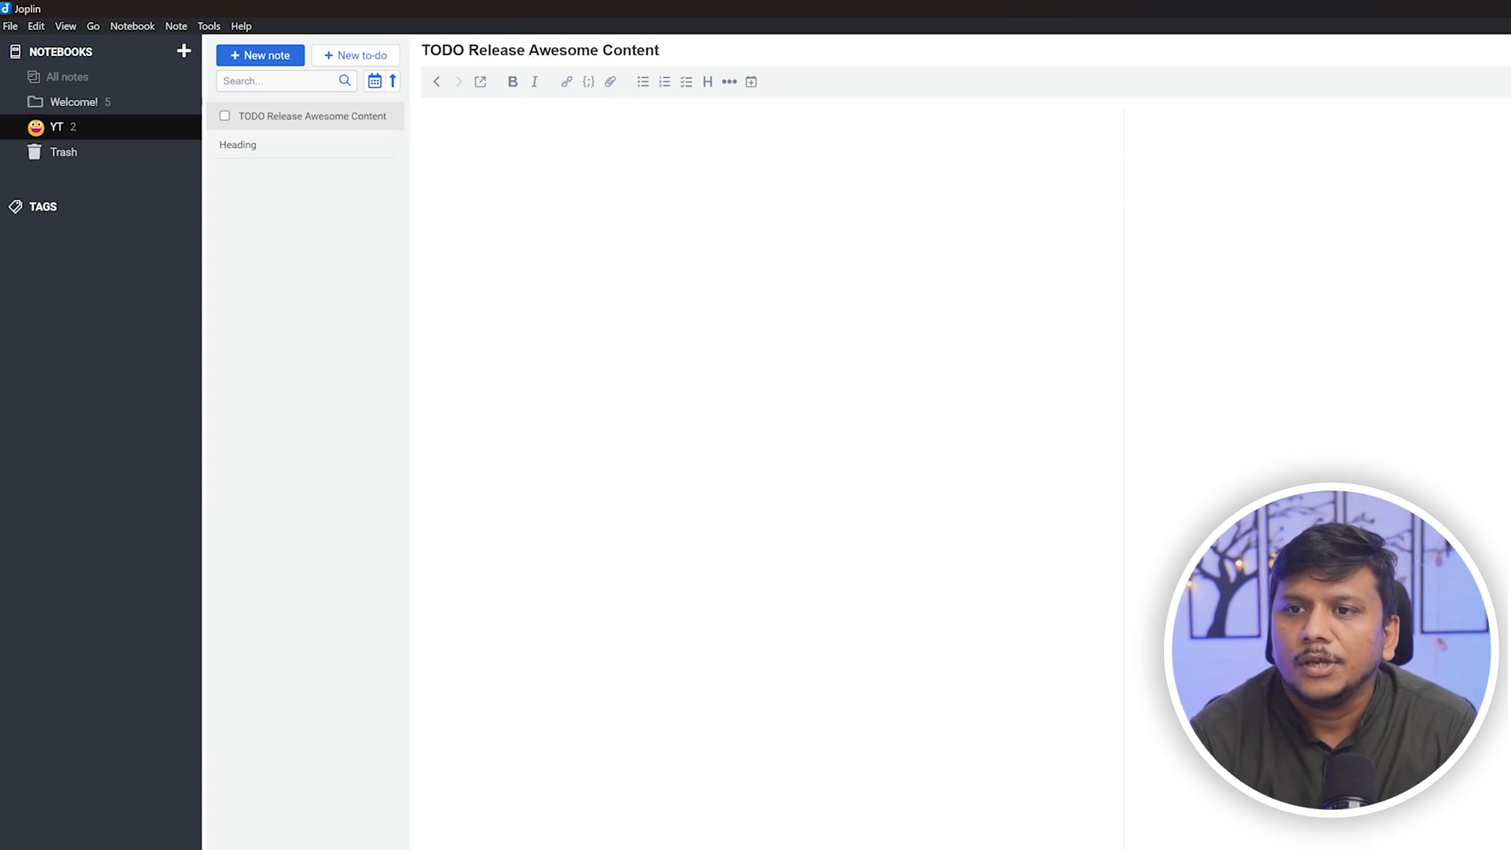
Write 'This is Action Item inside this TODO' in the to-do body
{"action": "left_click", "coordinate": [423, 122]}
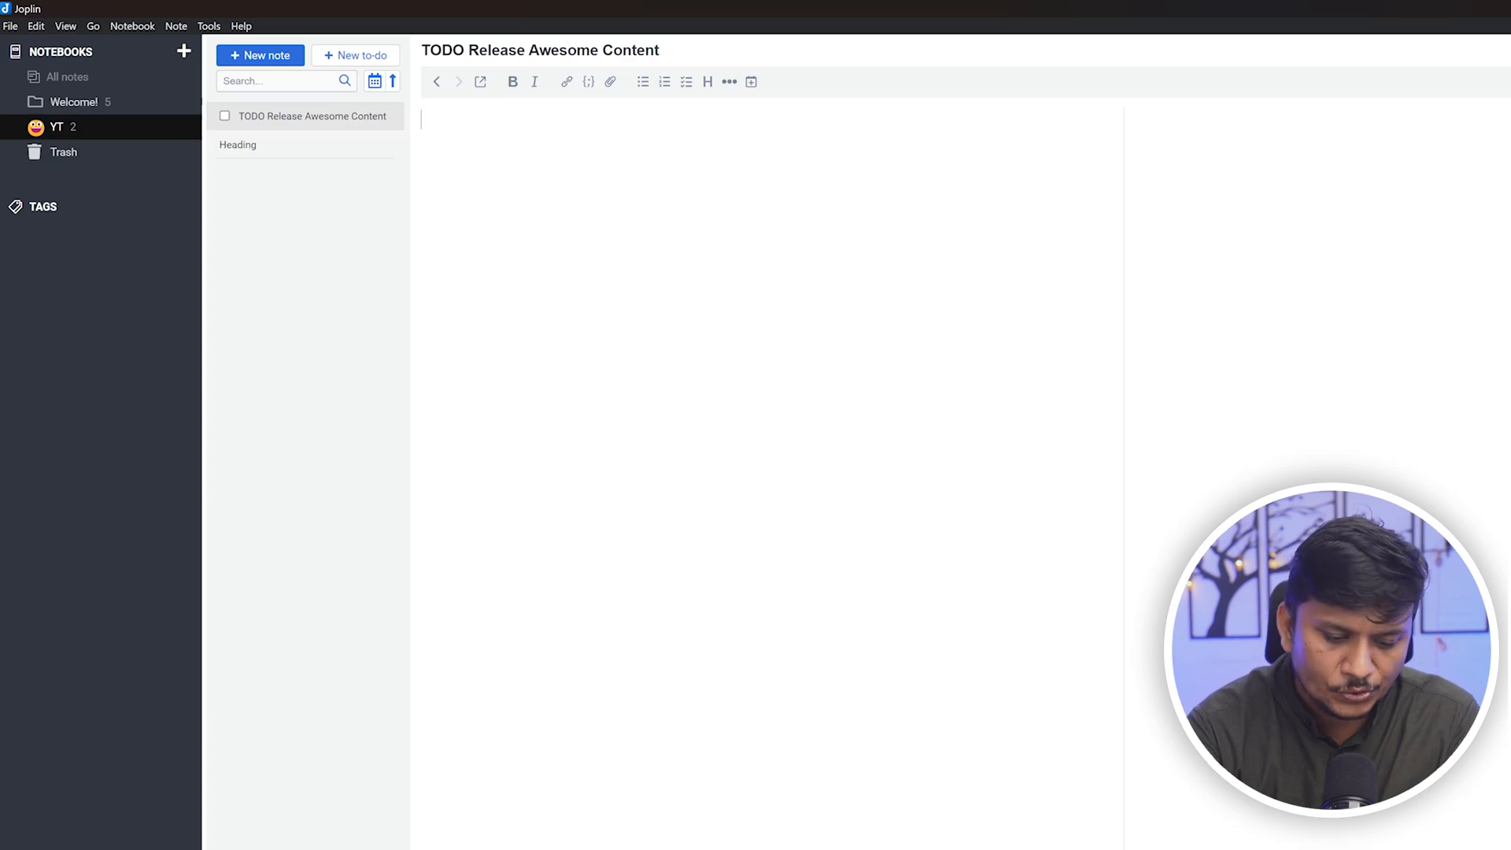
{"action": "type", "text": "This is Ac"}
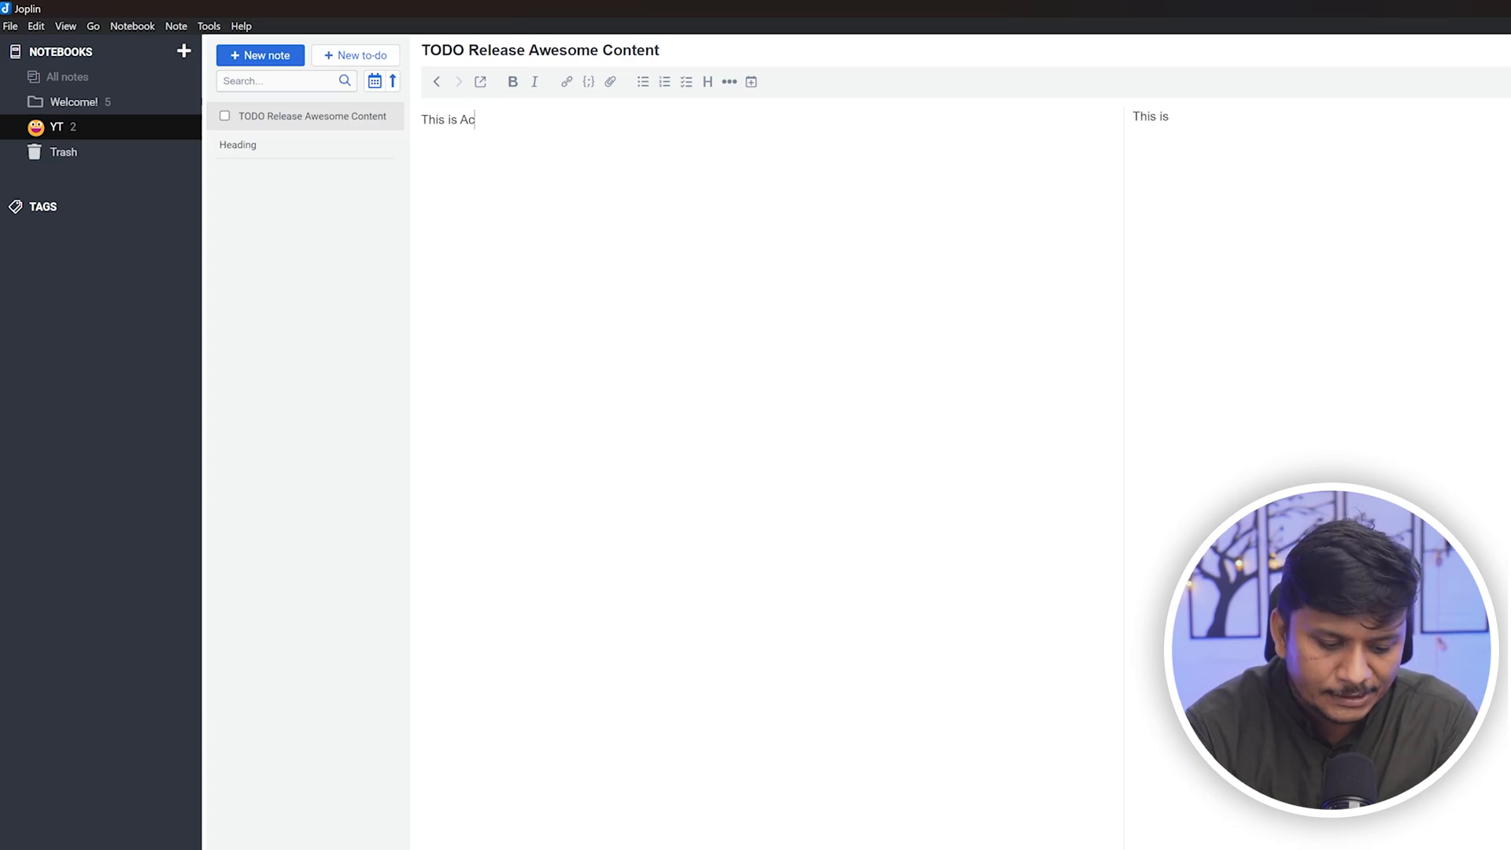
{"action": "type", "text": "tion ITem inside this"}
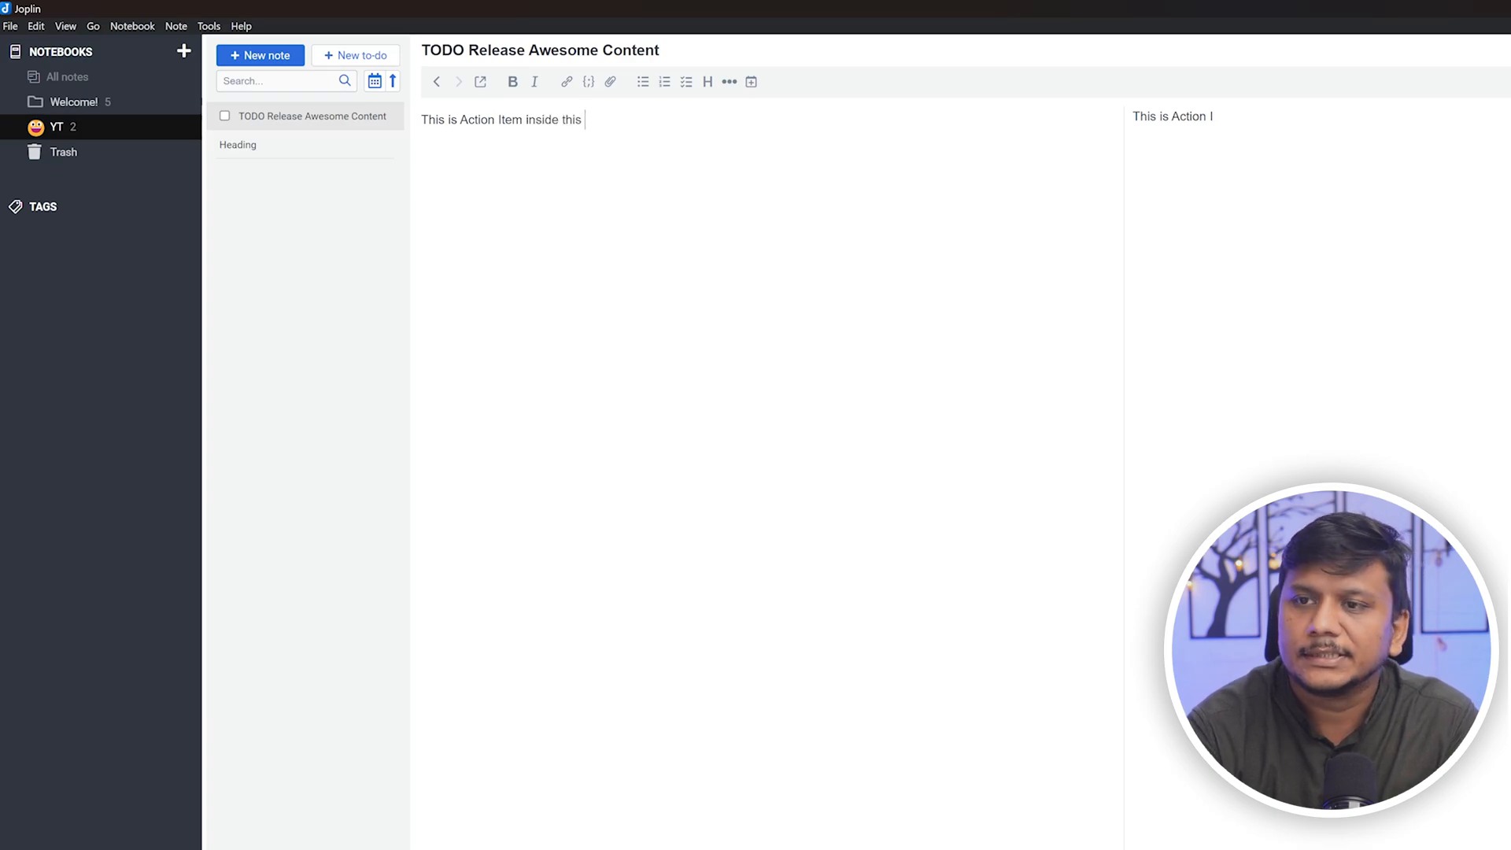
{"action": "type", "text": "TODO"}
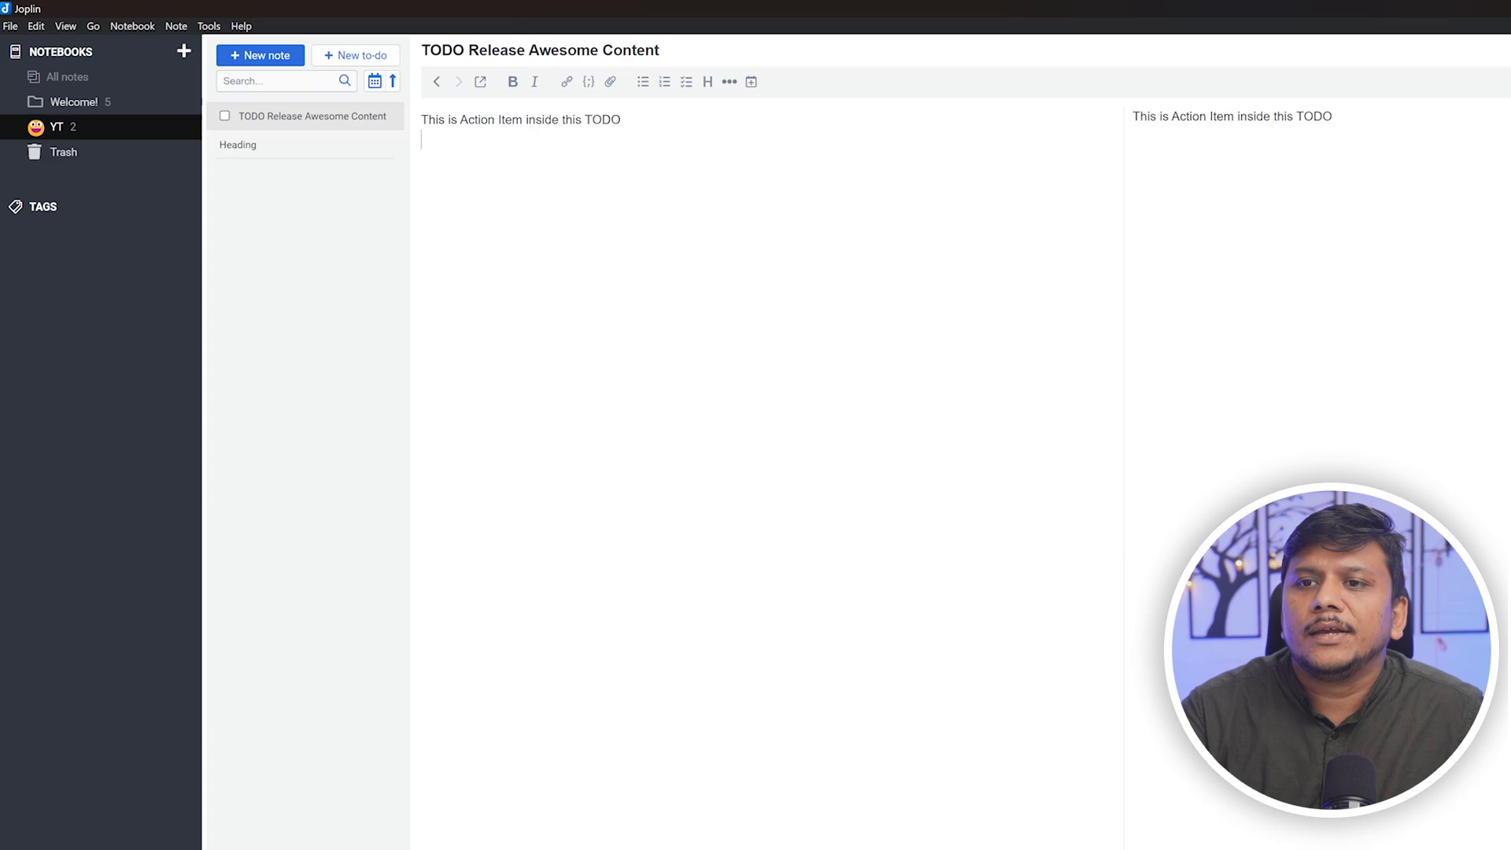
{"action": "left_click", "coordinate": [238, 145]}
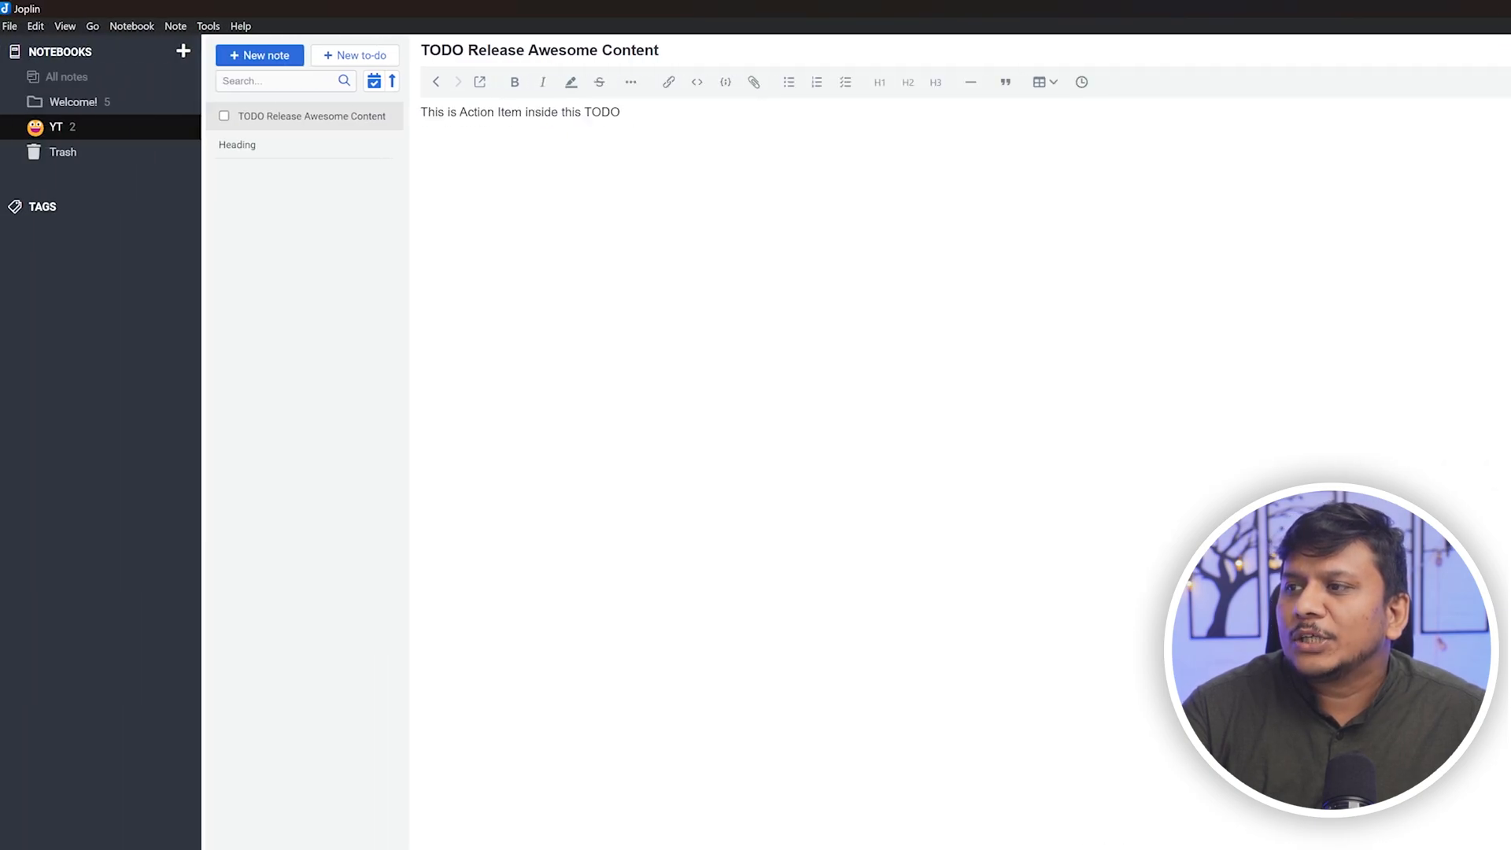
Show the Heading note full-window by hiding the sidebar and note list, then view the editing commands
{"action": "left_click", "coordinate": [237, 145]}
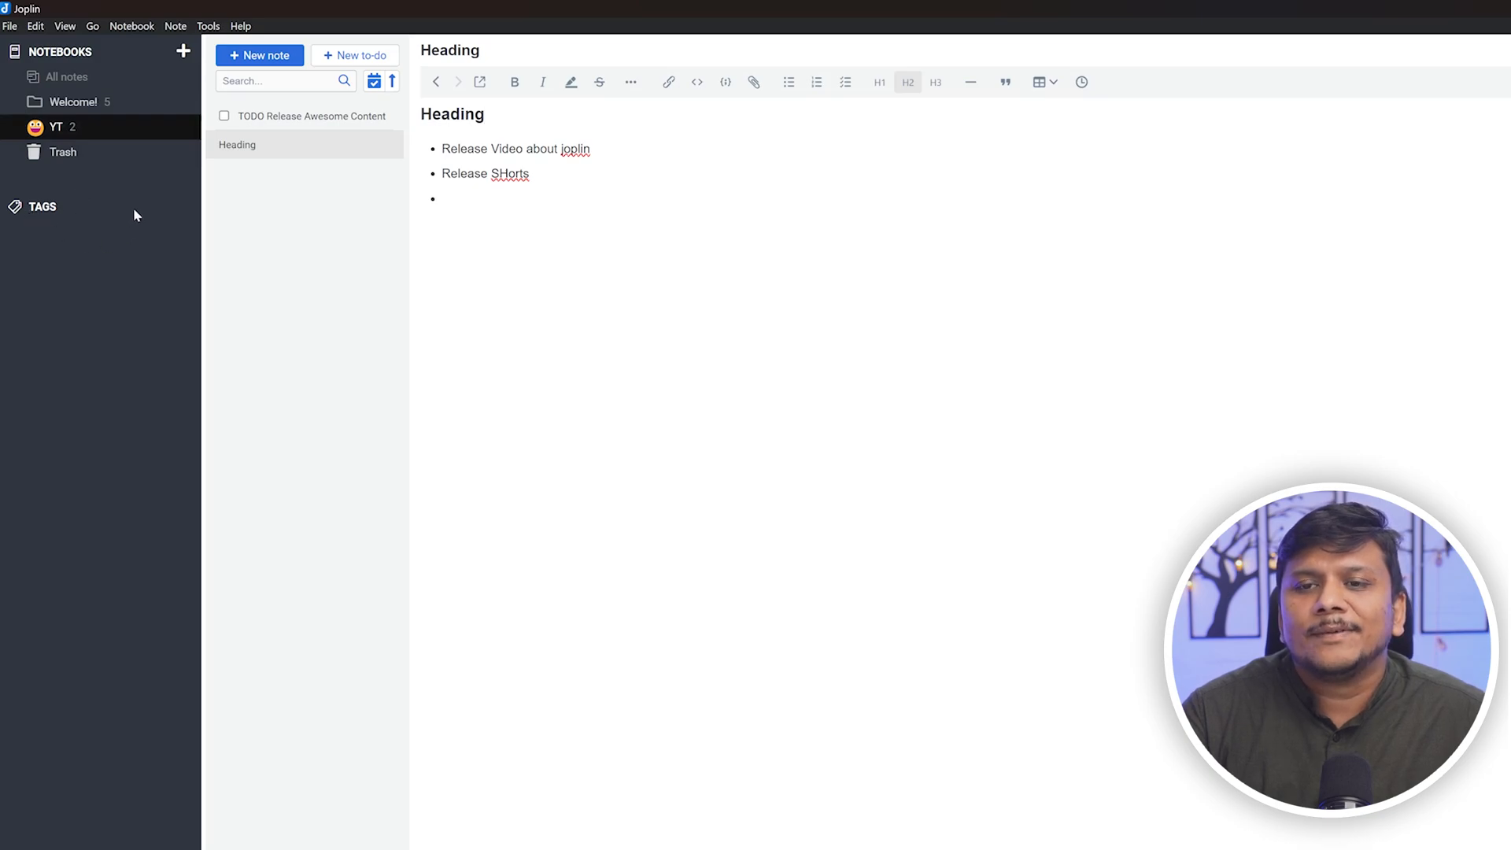
{"action": "left_click", "coordinate": [64, 26]}
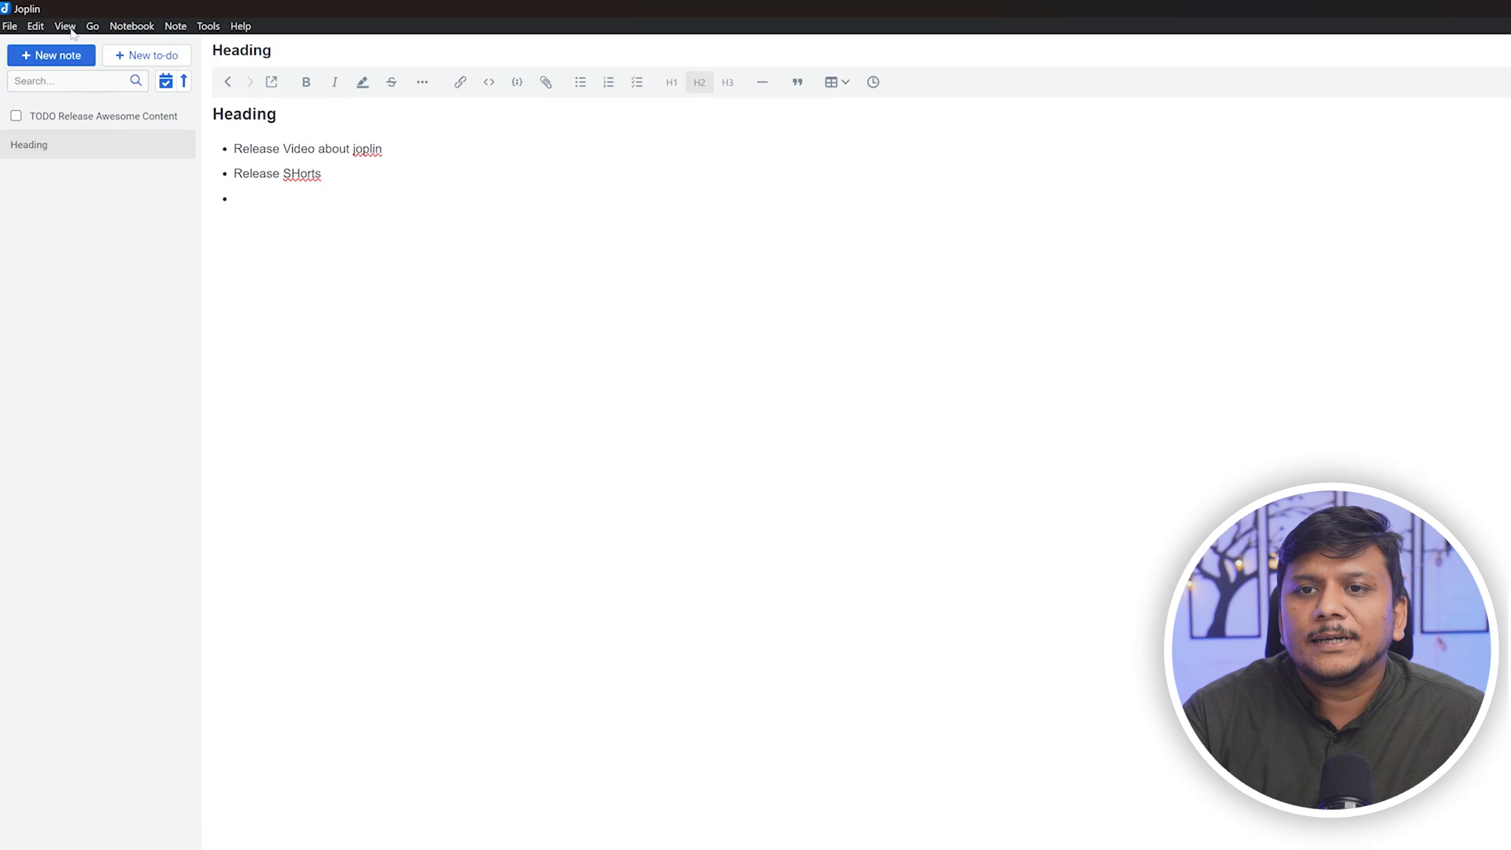
{"action": "left_click", "coordinate": [65, 27]}
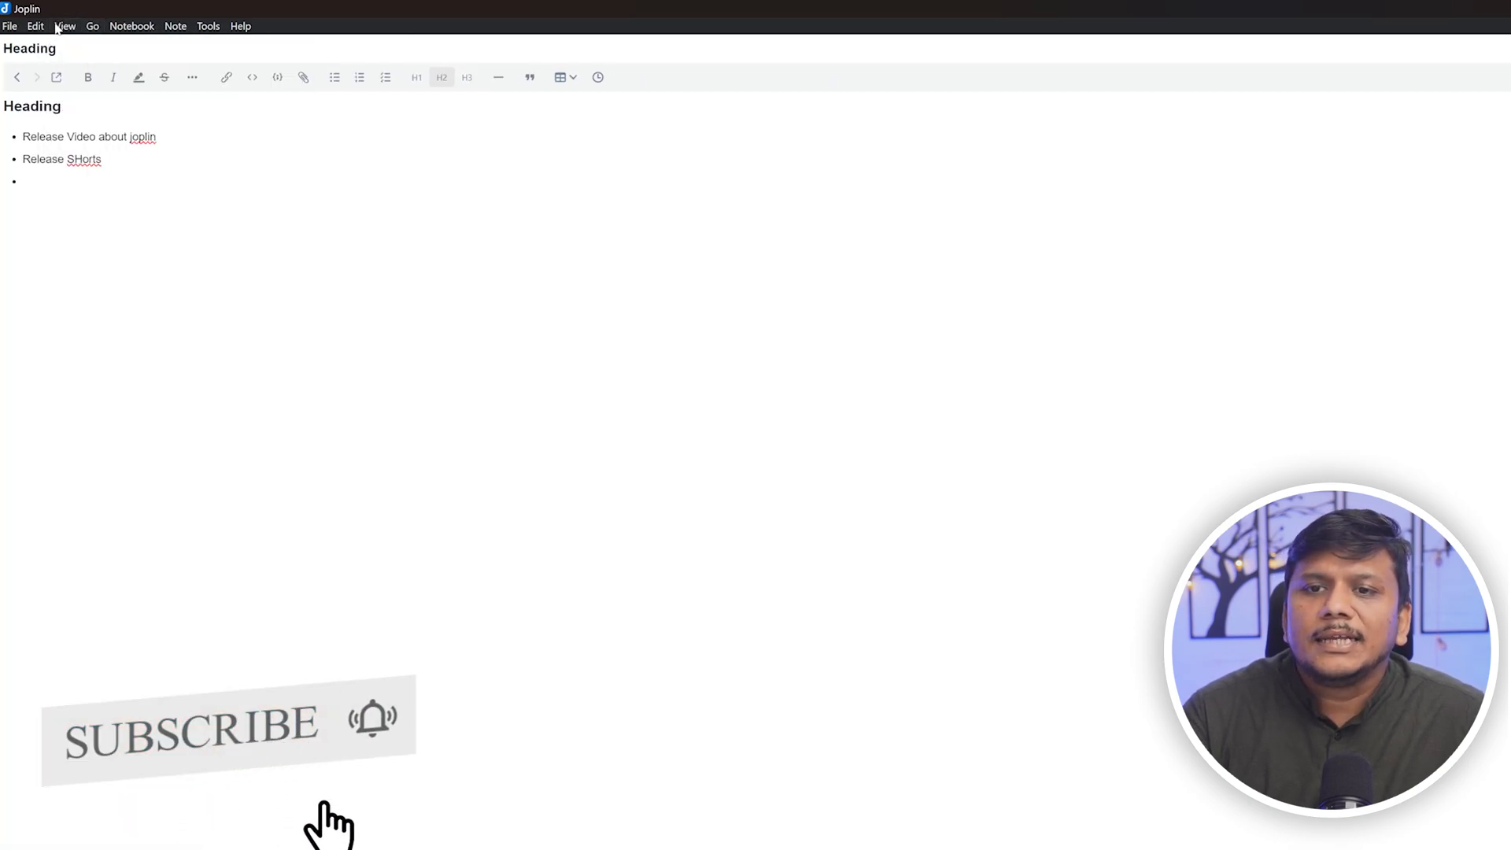
{"action": "left_click", "coordinate": [35, 26]}
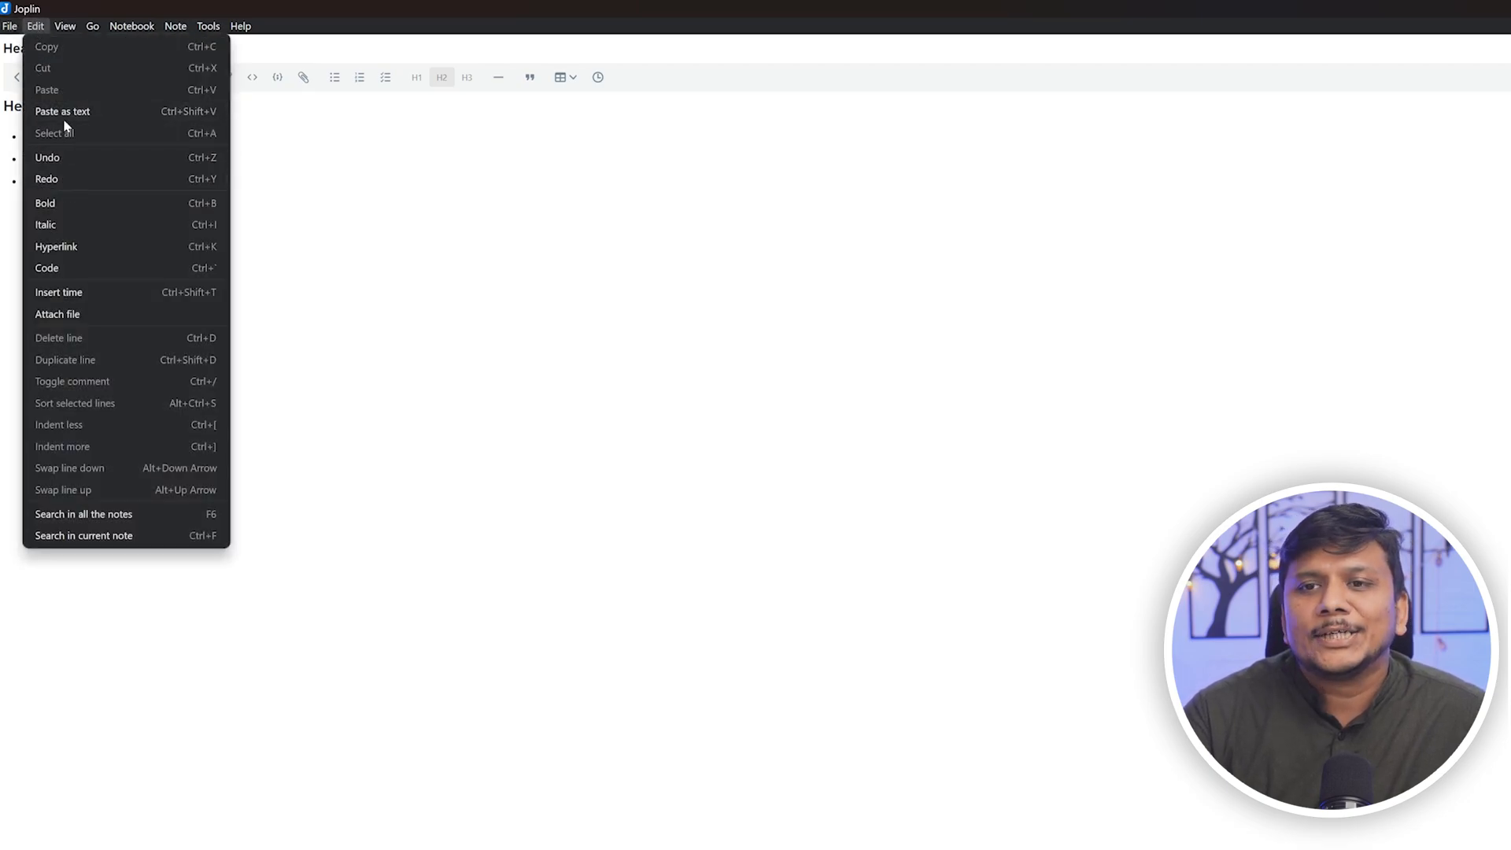
{"action": "left_click", "coordinate": [174, 27]}
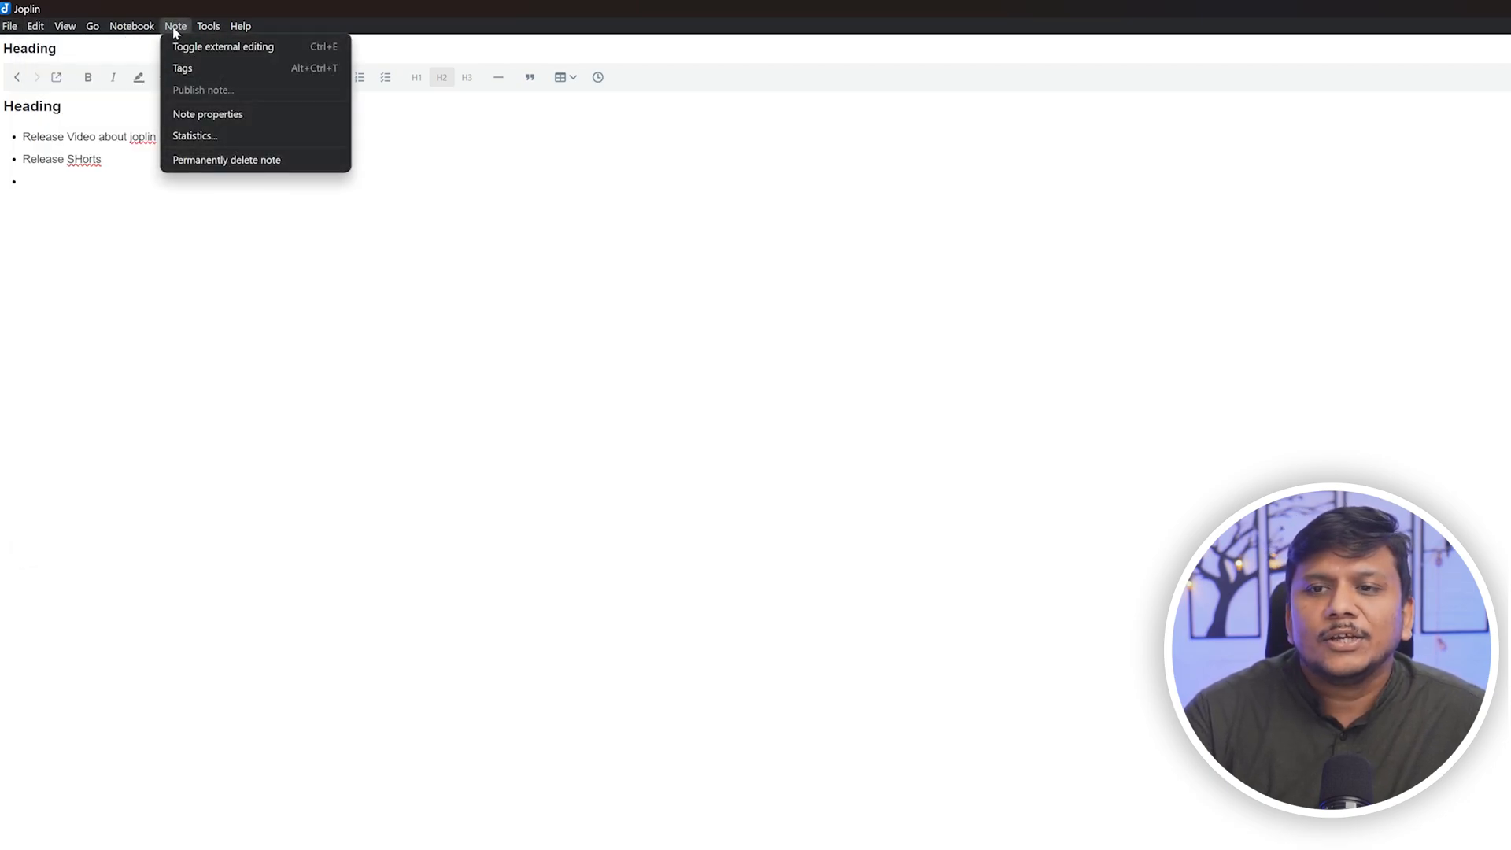
{"action": "left_click", "coordinate": [208, 27]}
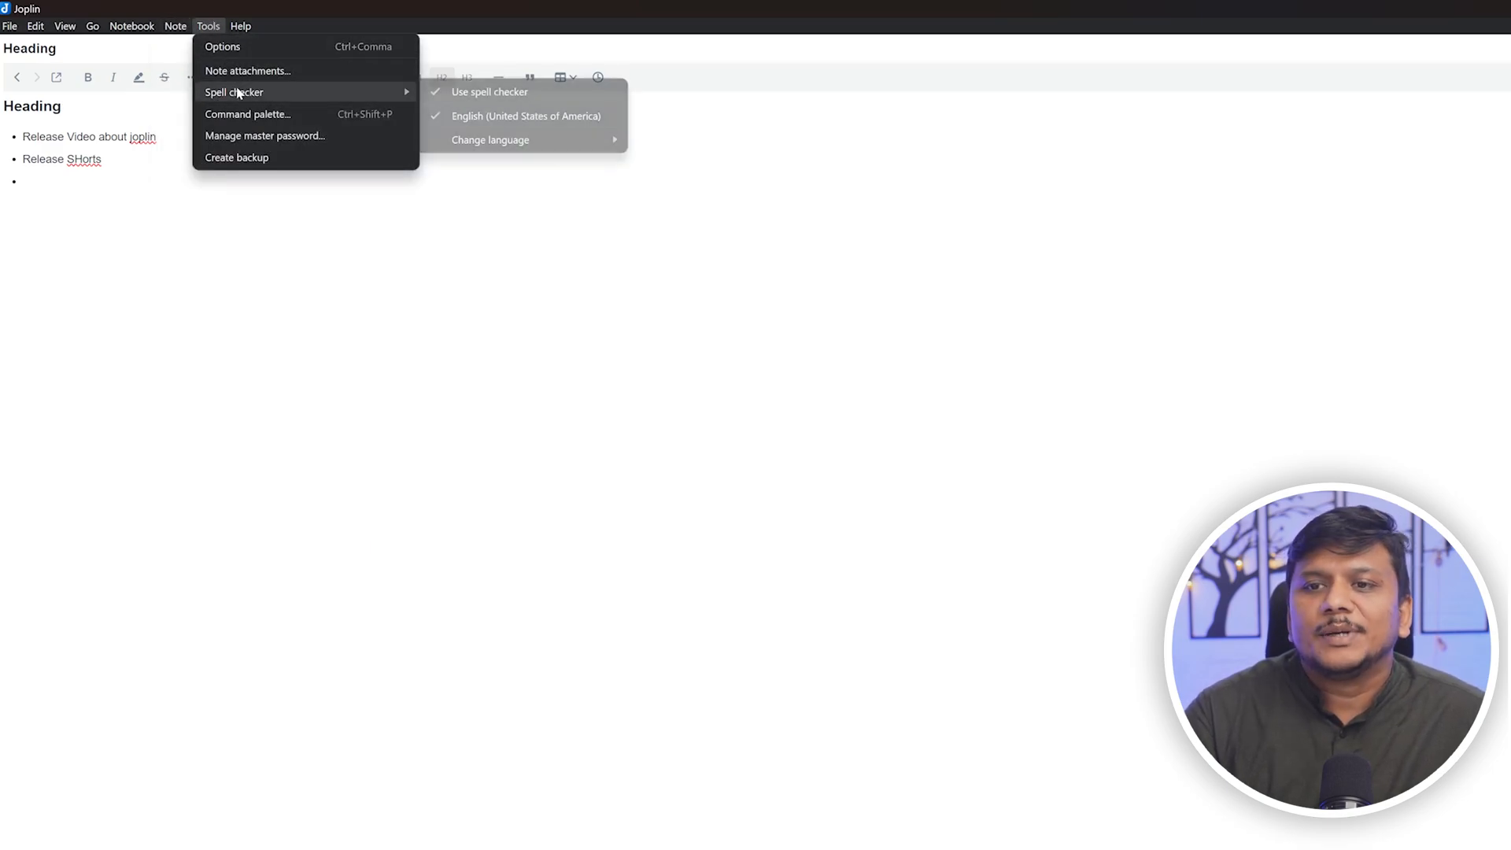
{"action": "mouse_move", "coordinate": [249, 135]}
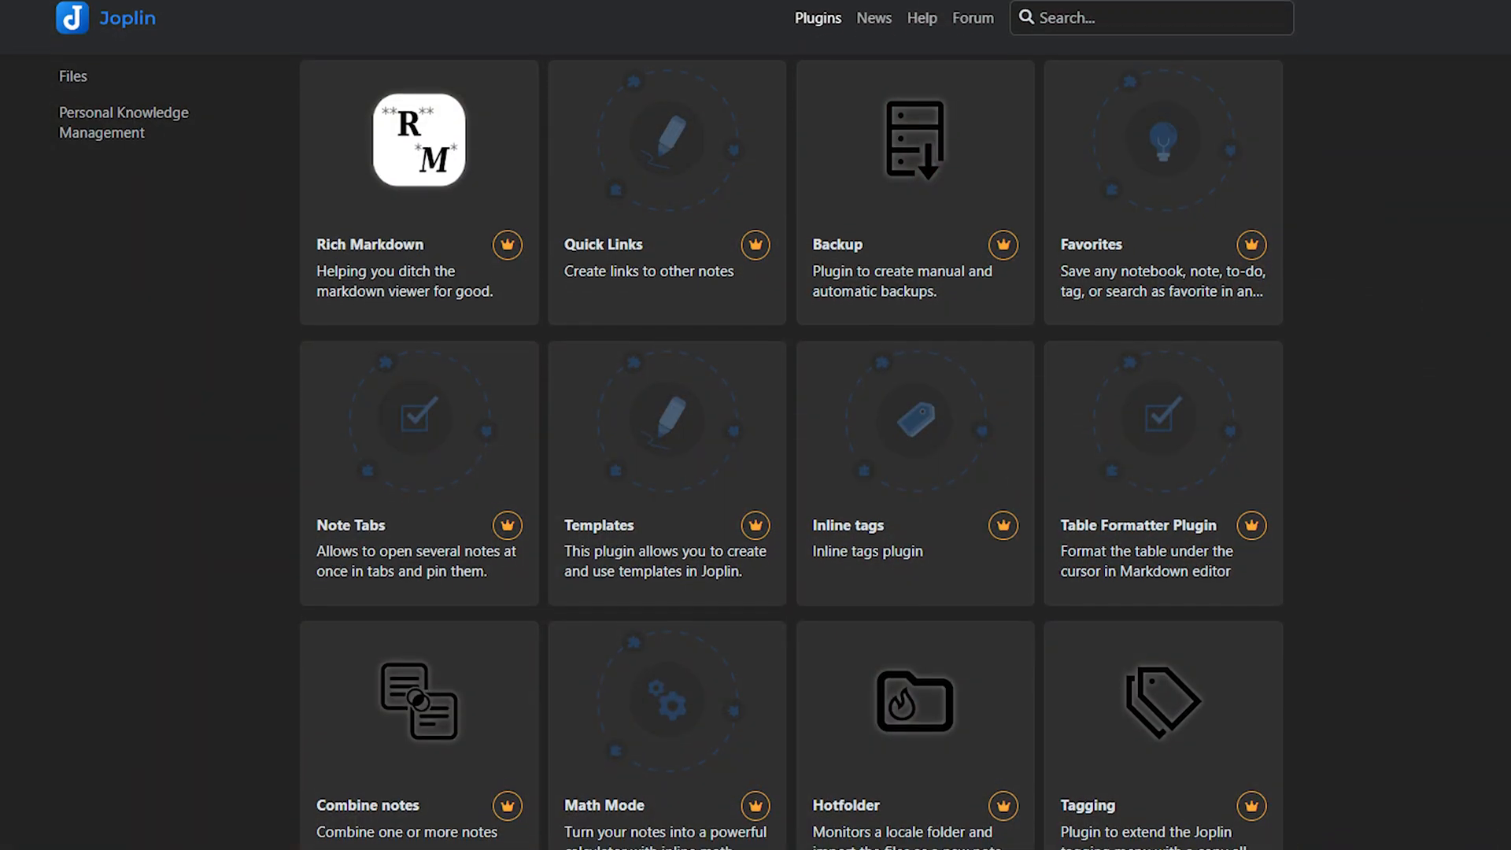
Scroll through the Joplin plugin catalogue listing Rich Markdown, Backup, Templates and more
{"action": "scroll", "scroll_direction": "down", "scroll_amount": 3}
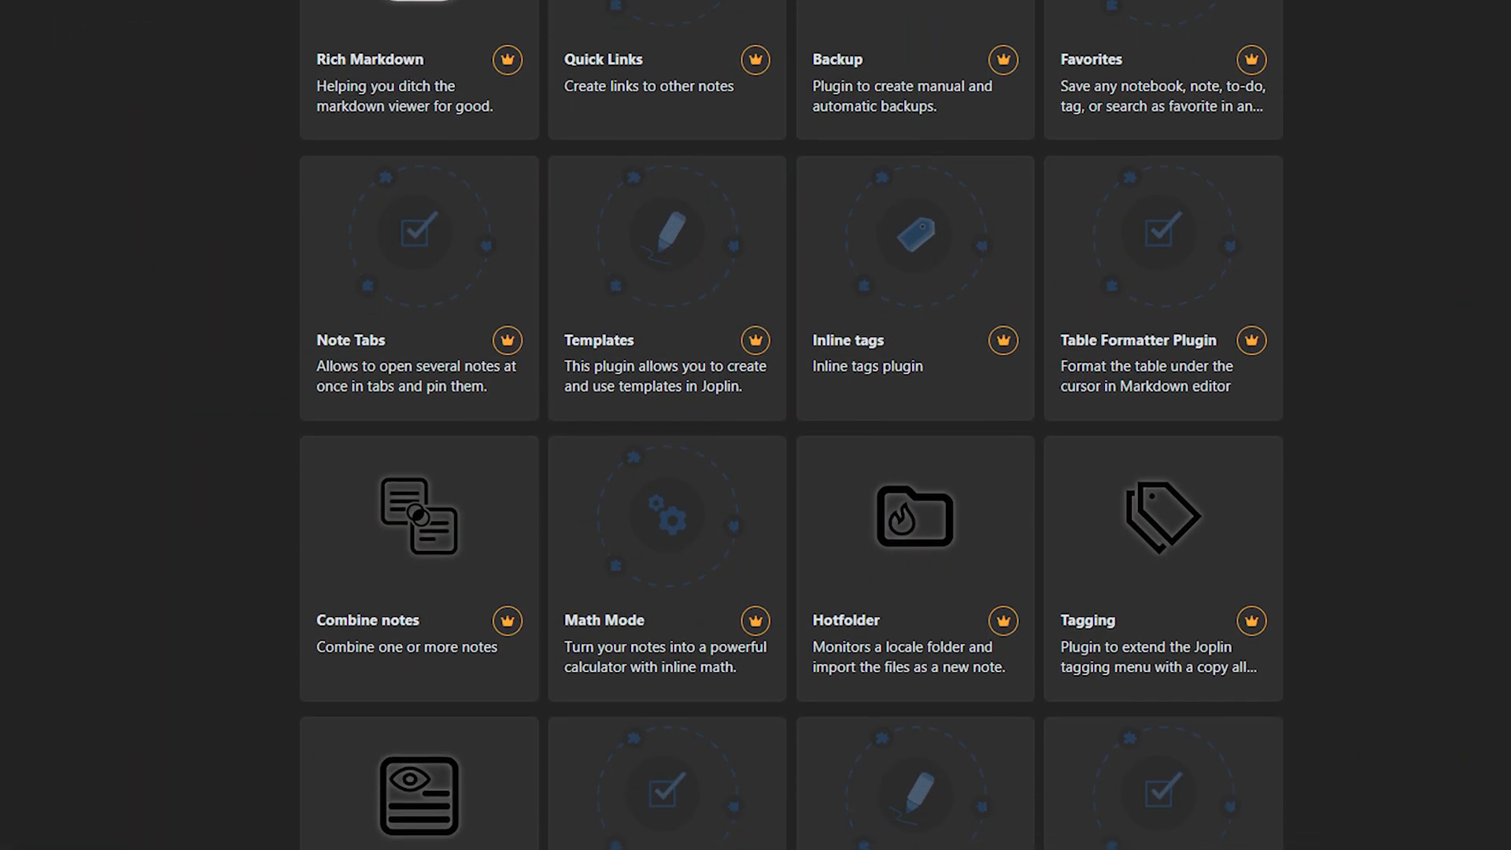